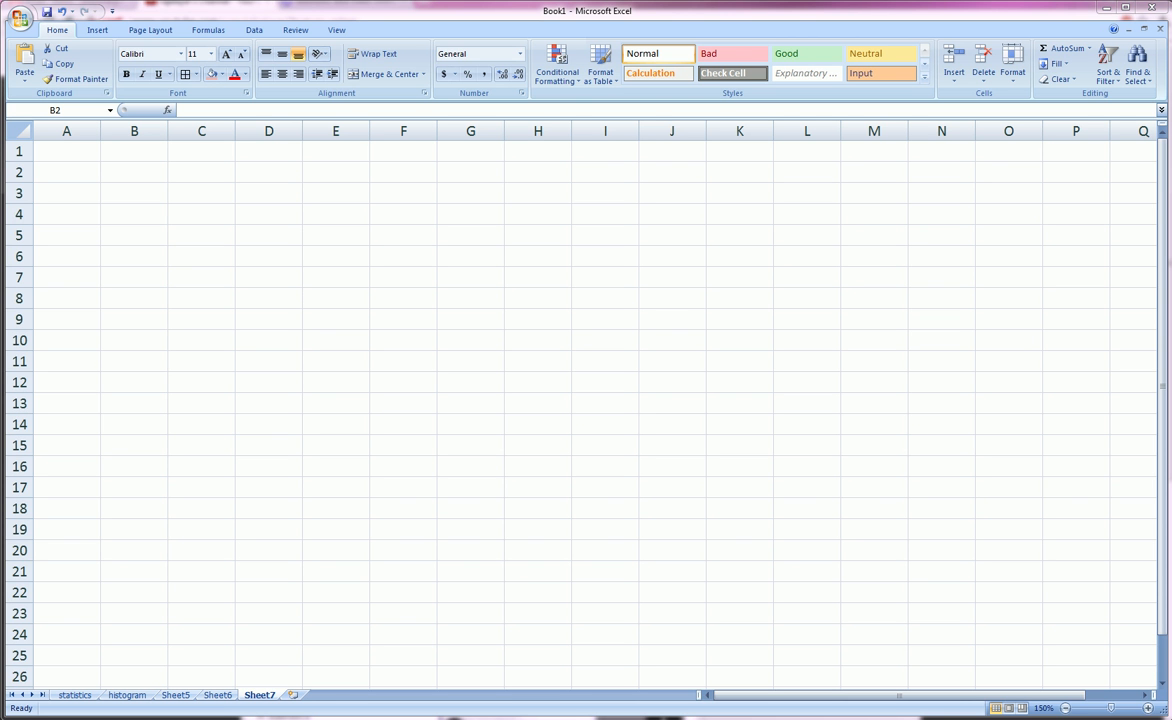
pyautogui.moveTo(350, 294)
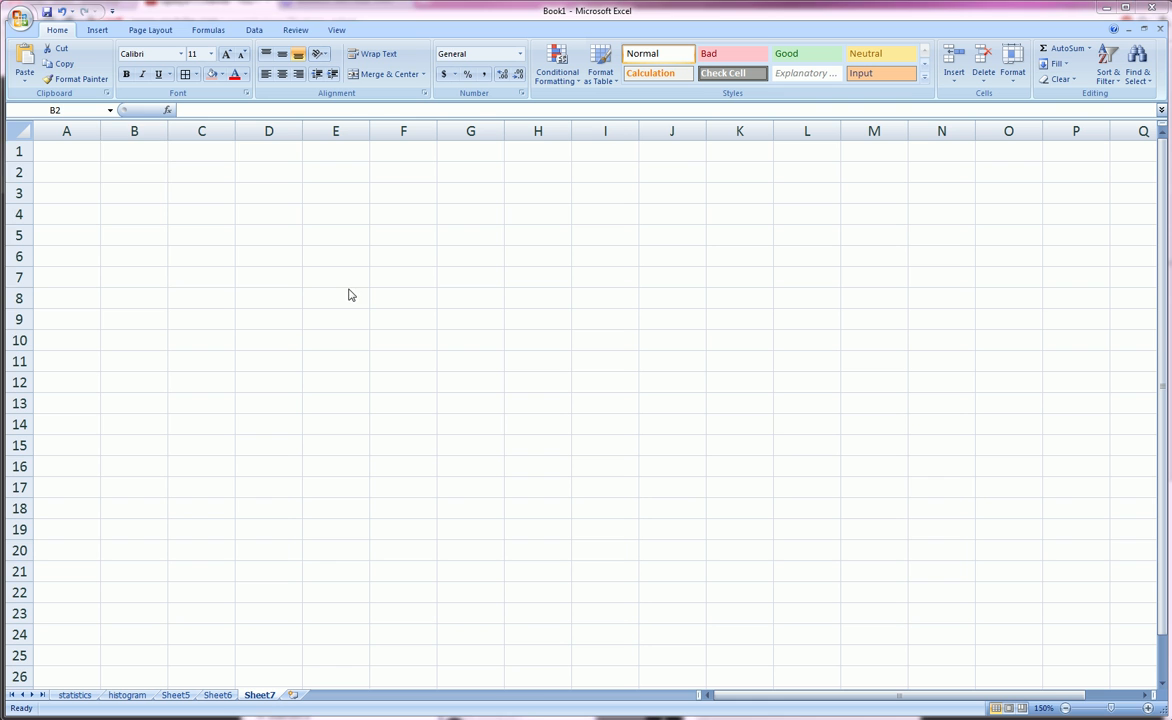
# Select columns A:G and drag a border to give them one uniform, narrower width.
pyautogui.click(134, 172)
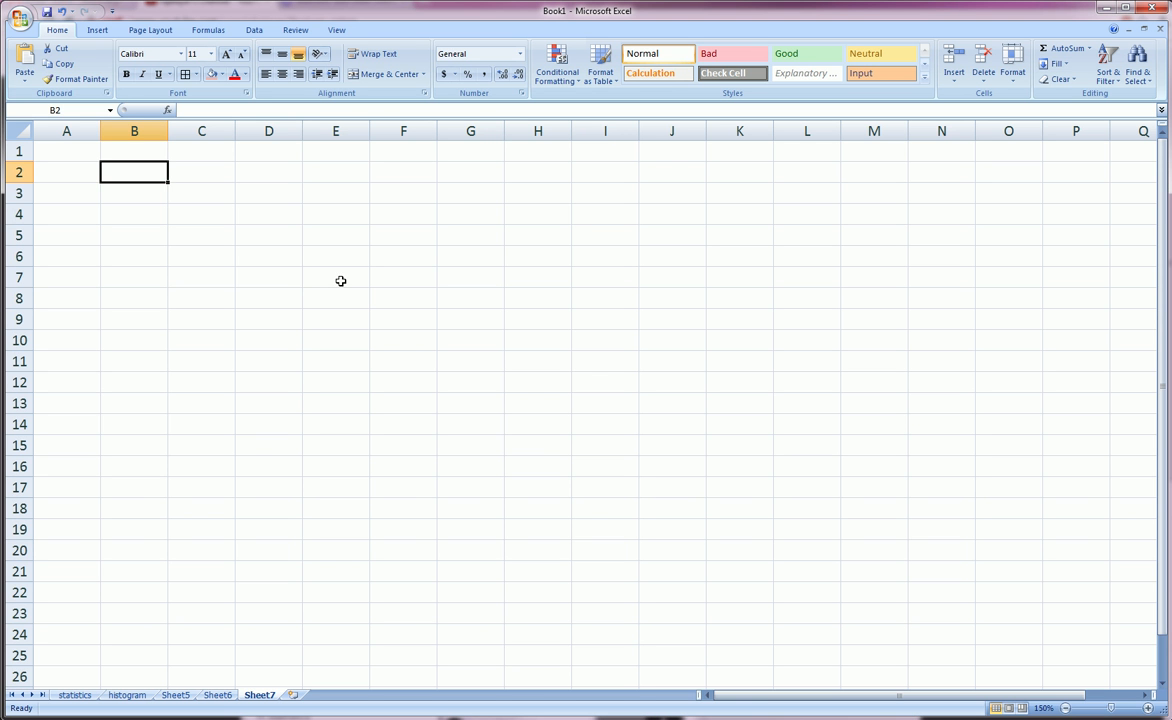
pyautogui.click(201, 235)
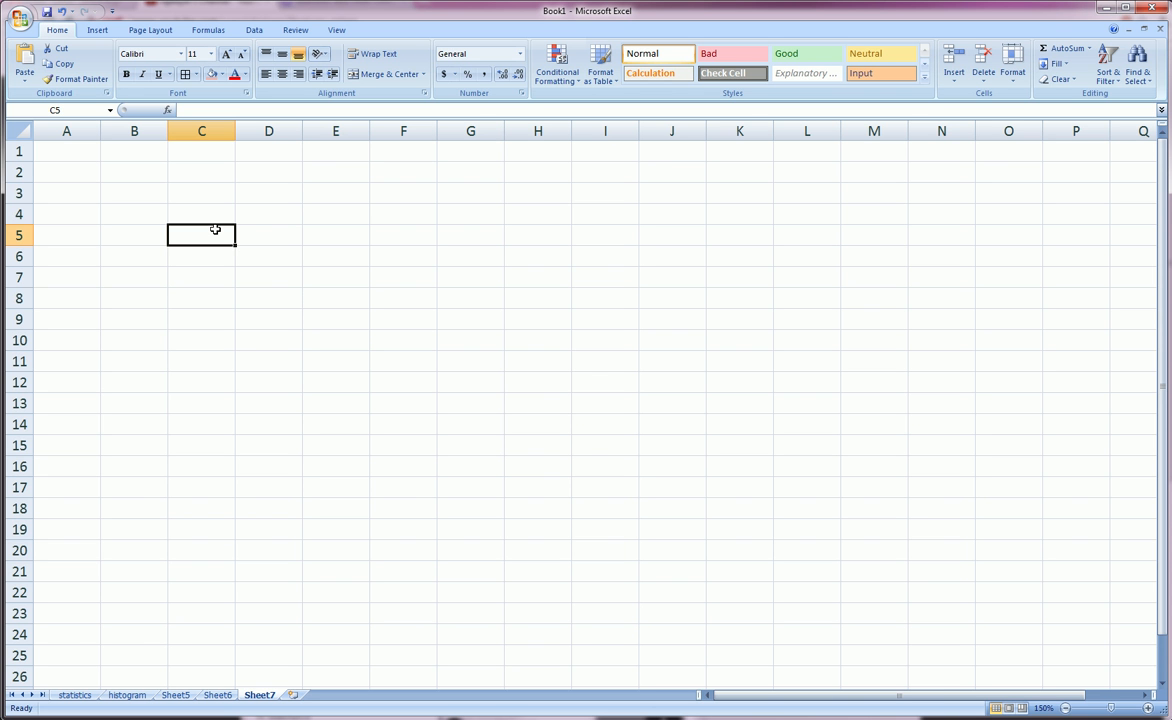
pyautogui.click(134, 214)
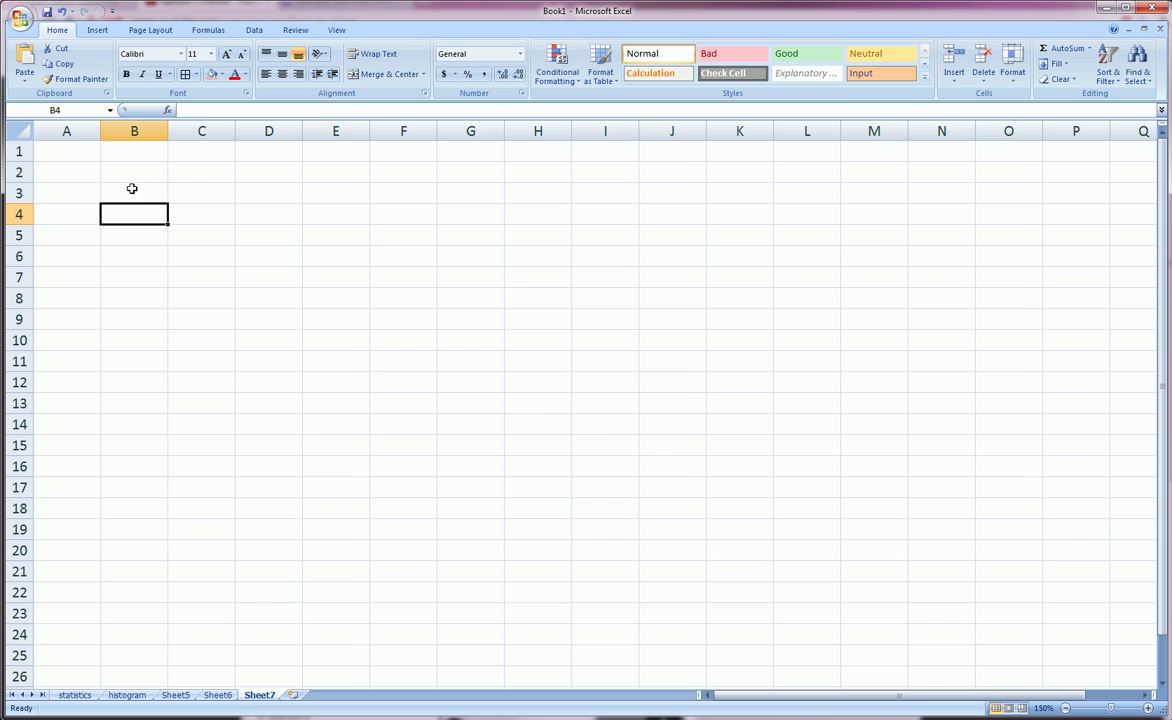
pyautogui.moveTo(169, 131); pyautogui.dragTo(185, 131)
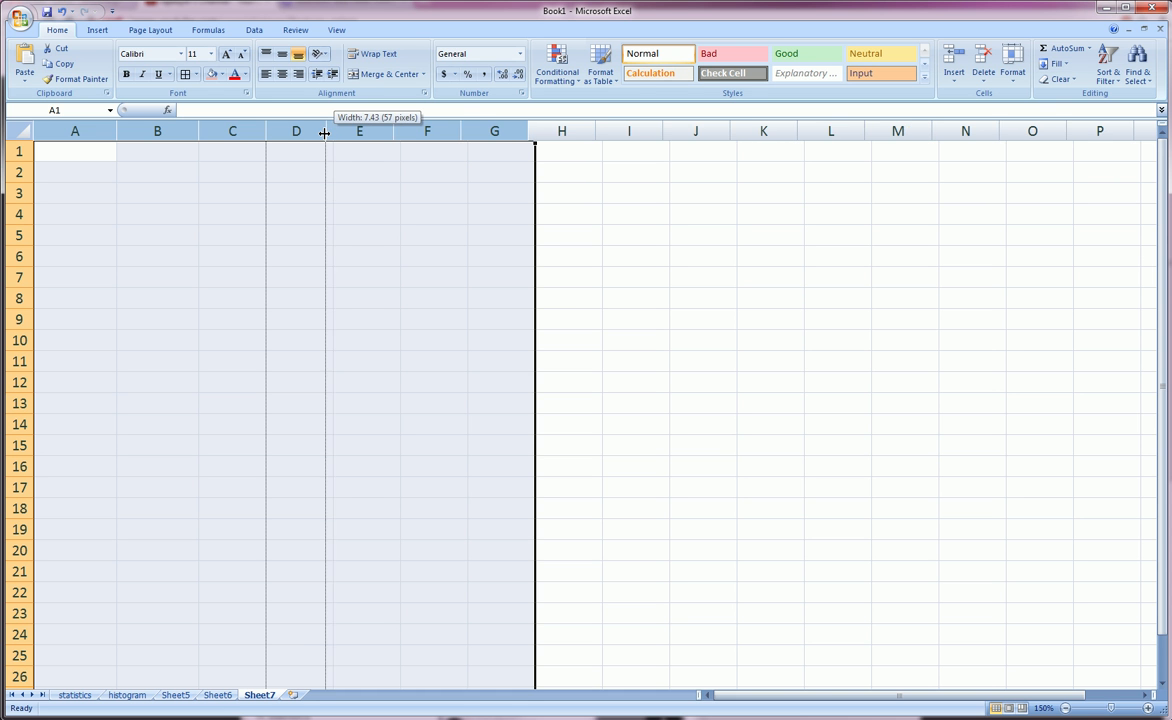
pyautogui.moveTo(324, 131); pyautogui.dragTo(310, 131)
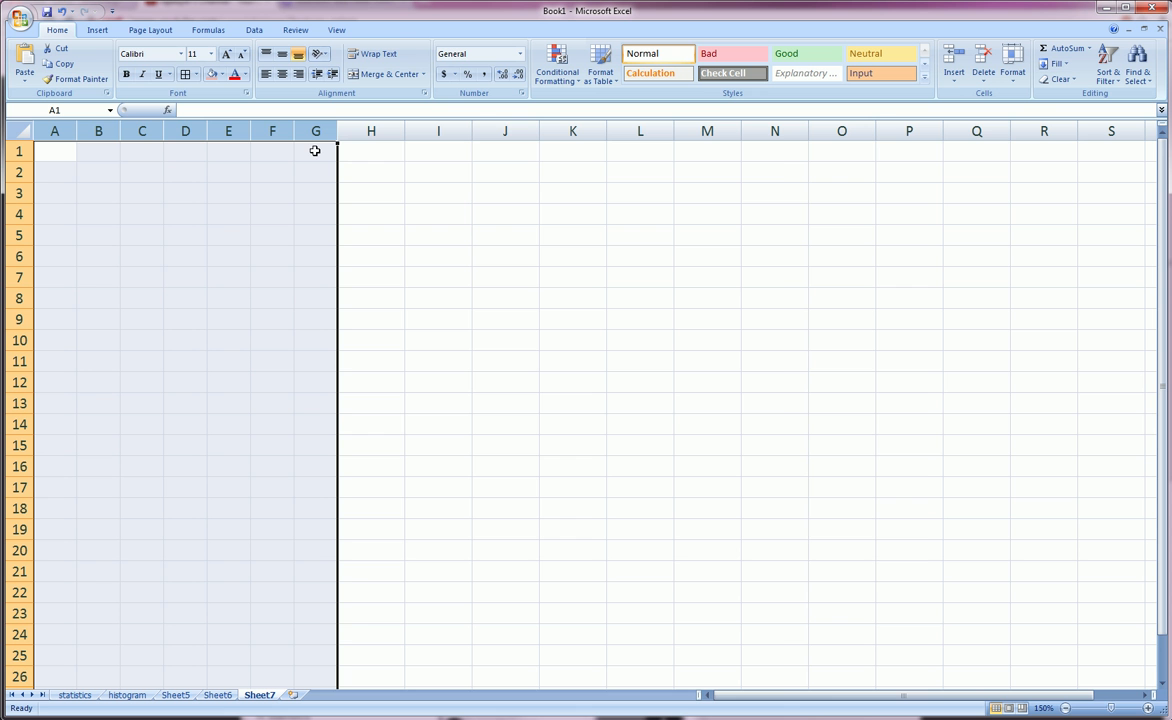
pyautogui.moveTo(253, 130)
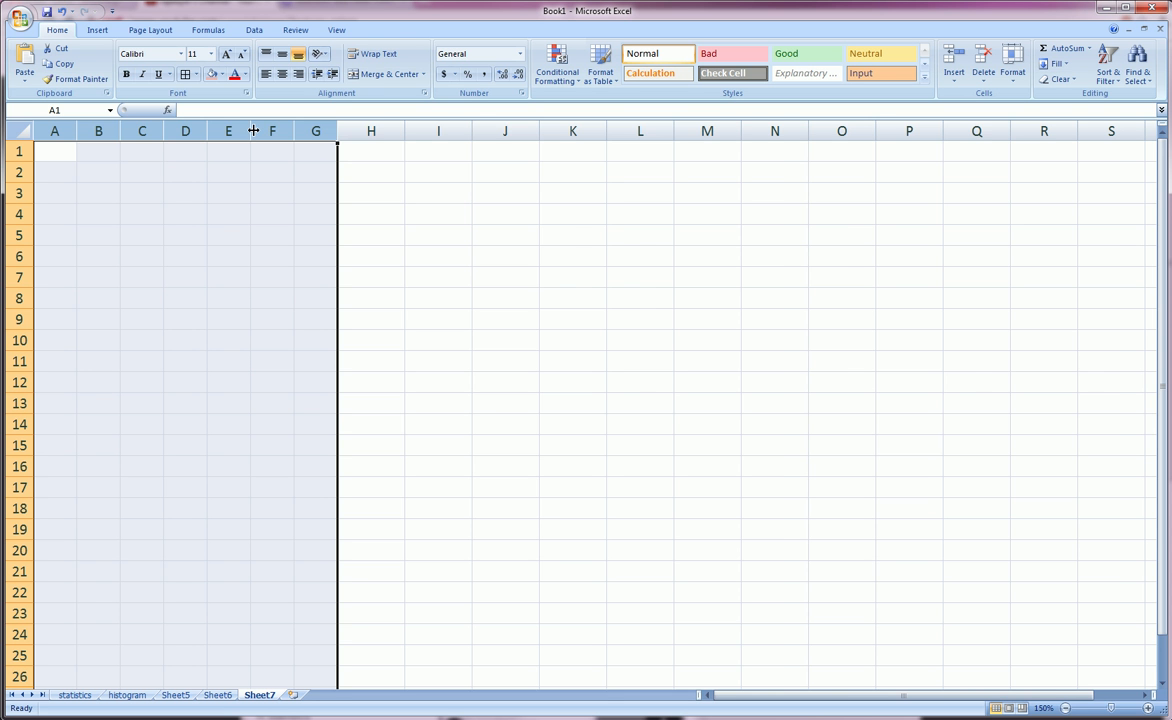
pyautogui.moveTo(253, 131); pyautogui.dragTo(446, 131)
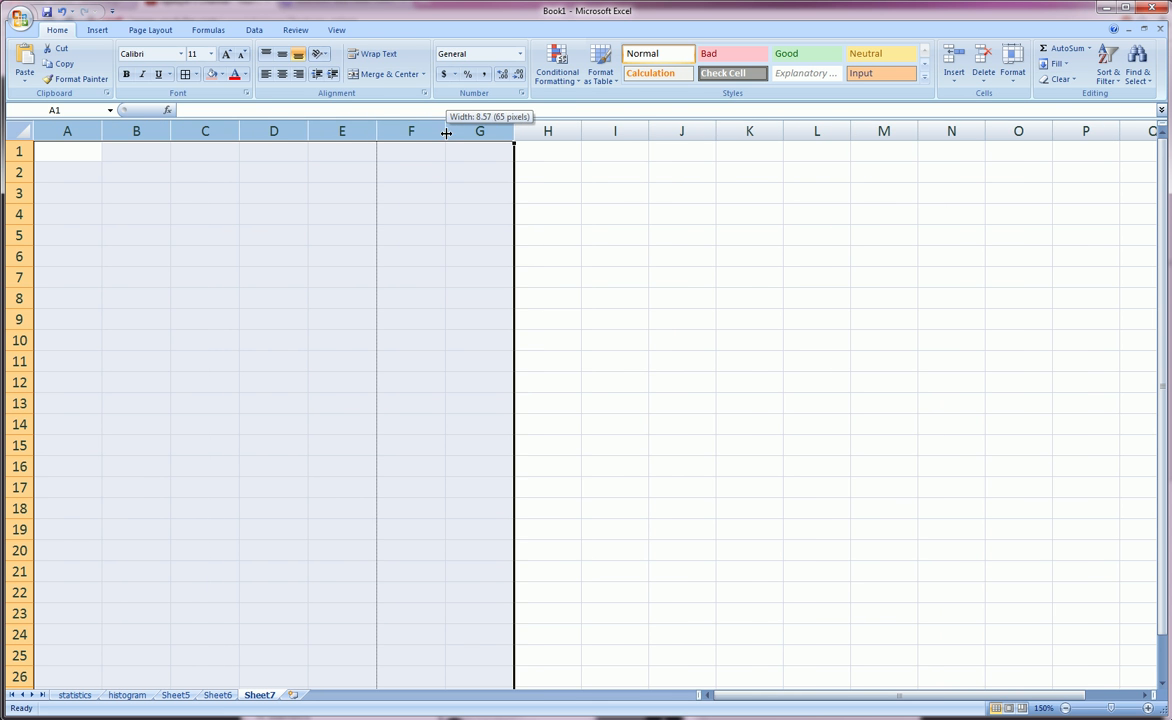
pyautogui.moveTo(479, 131); pyautogui.dragTo(443, 131)
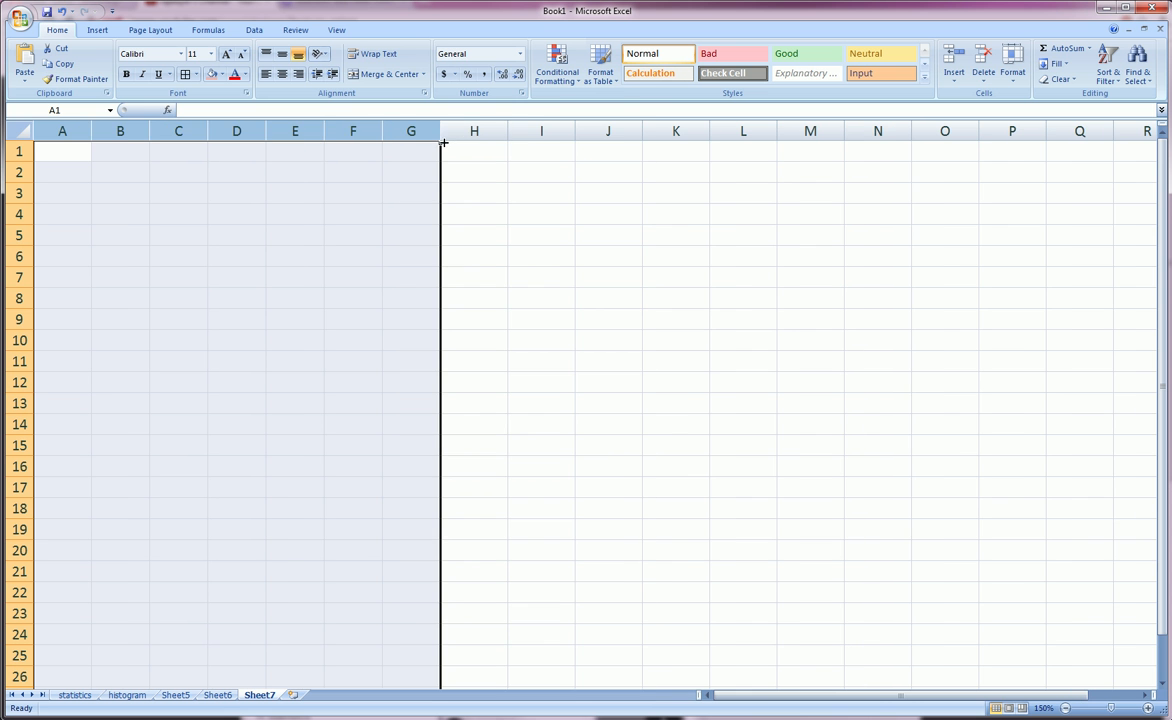
pyautogui.moveTo(417, 154)
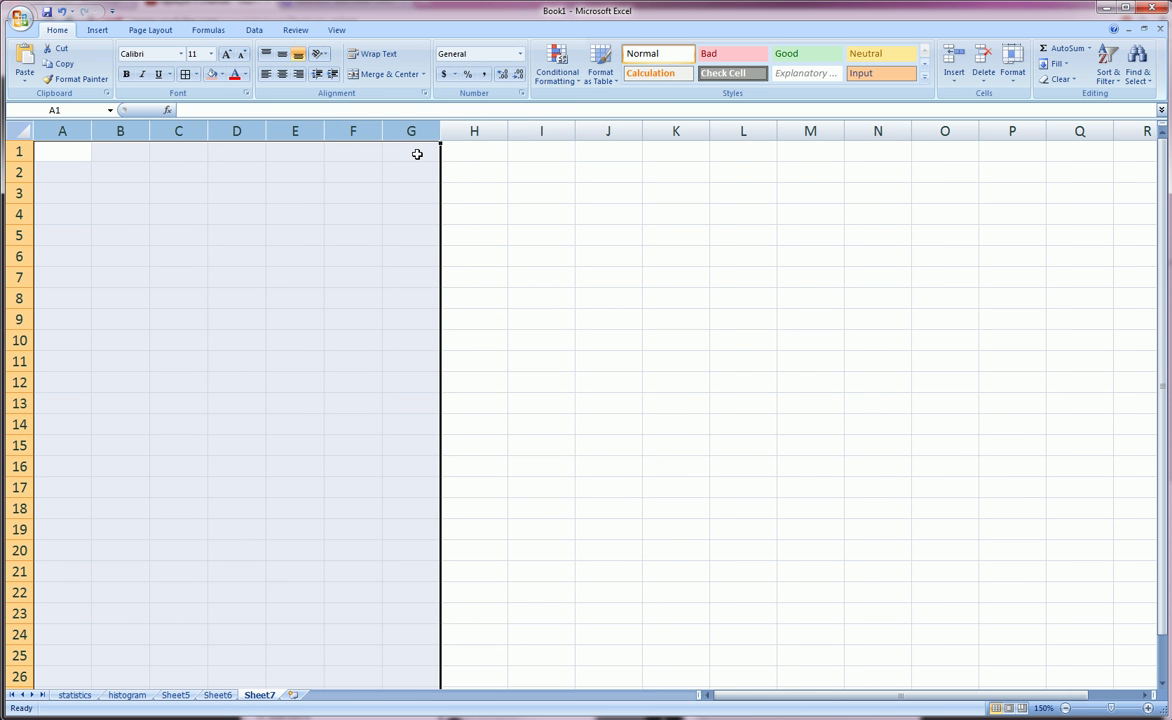
pyautogui.click(410, 151)
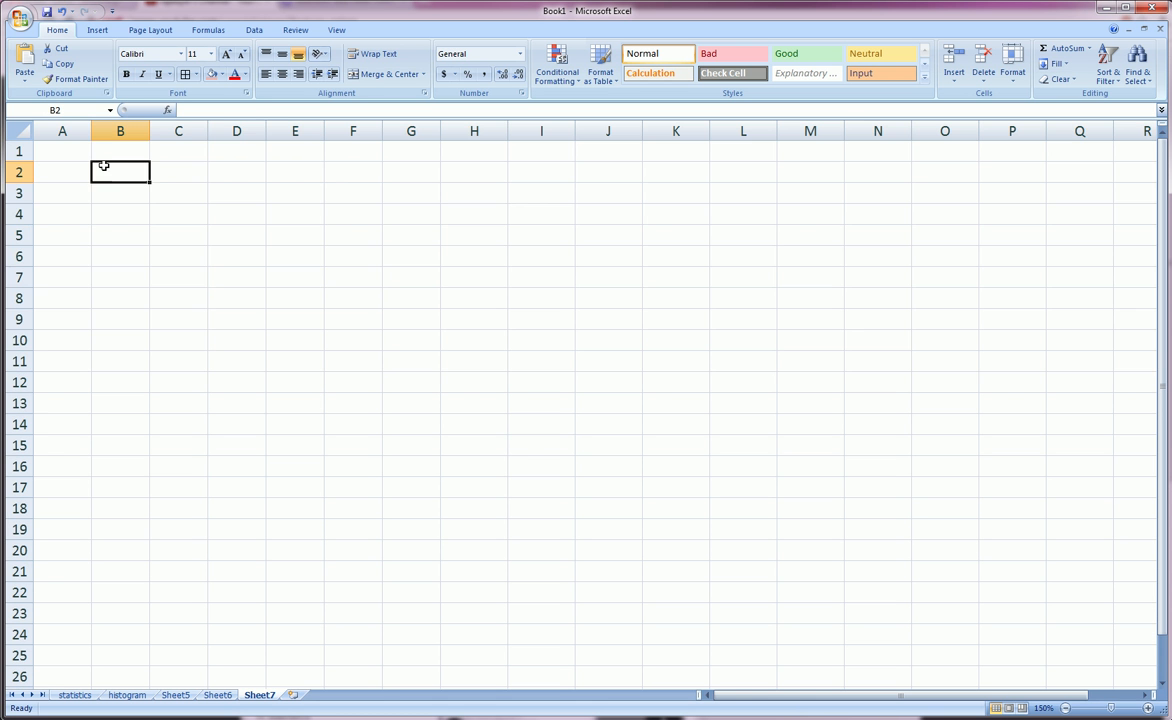
# Type 'arjfdals' into D4 and check that F4 stays empty while the text spills over.
pyautogui.click(236, 213)
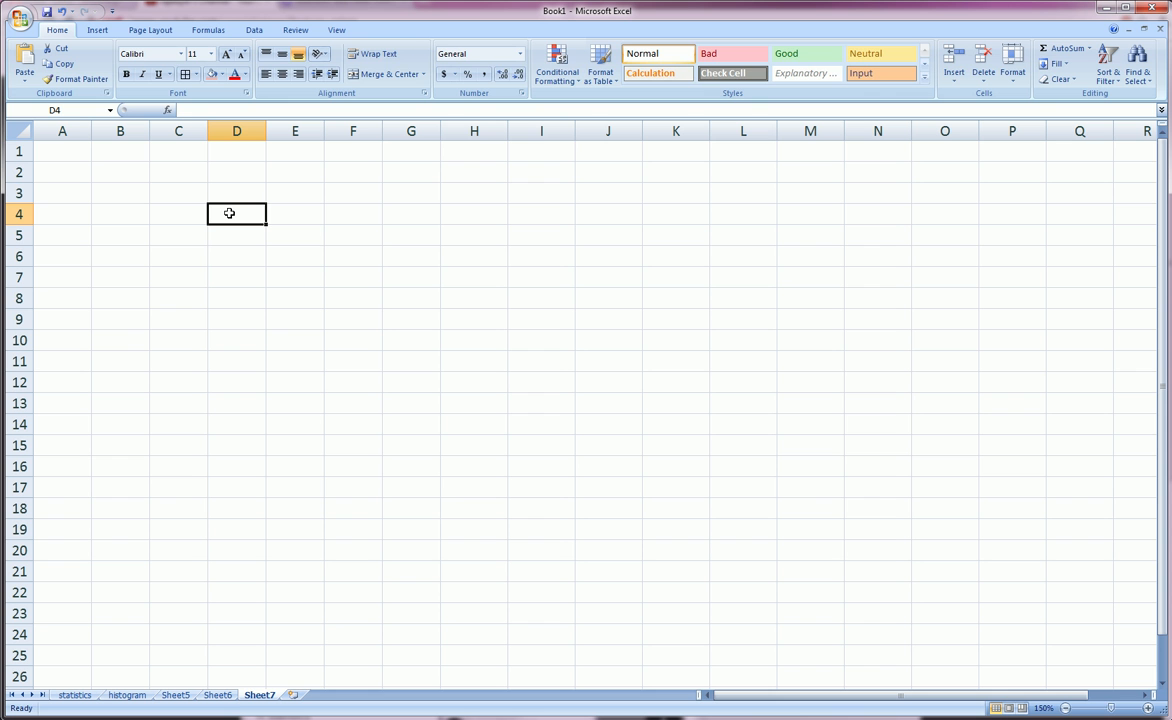
pyautogui.write('arjfdalssla;fjasdlfjsal;')
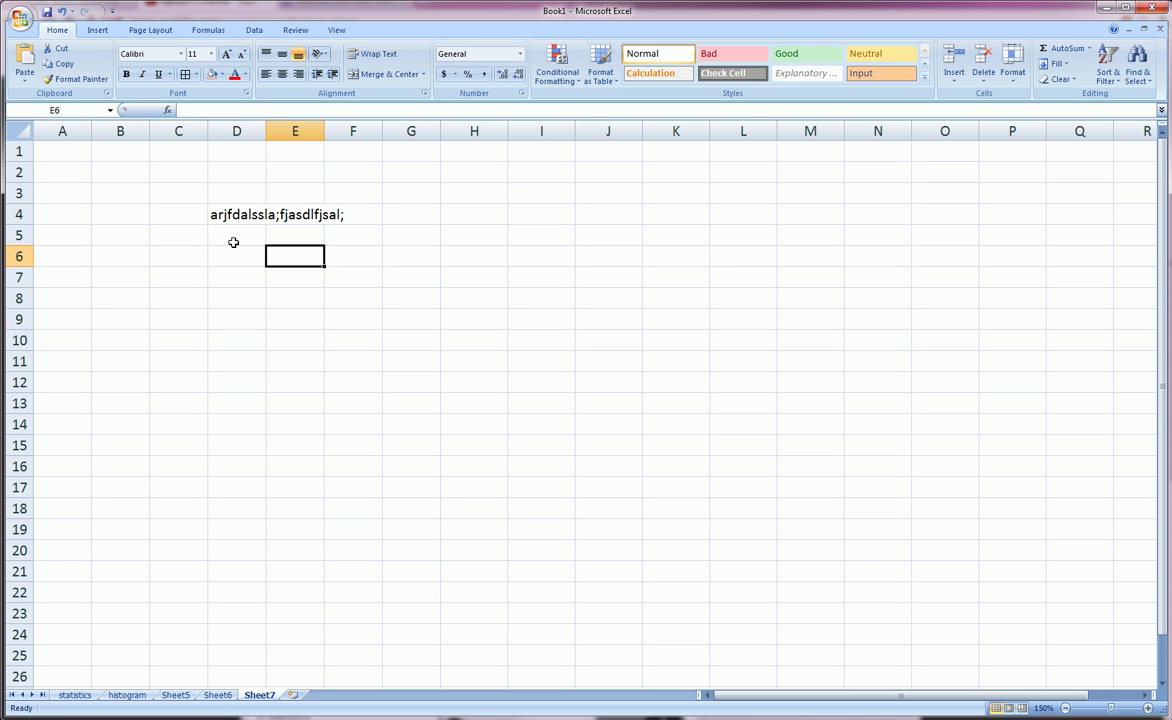
pyautogui.click(236, 192)
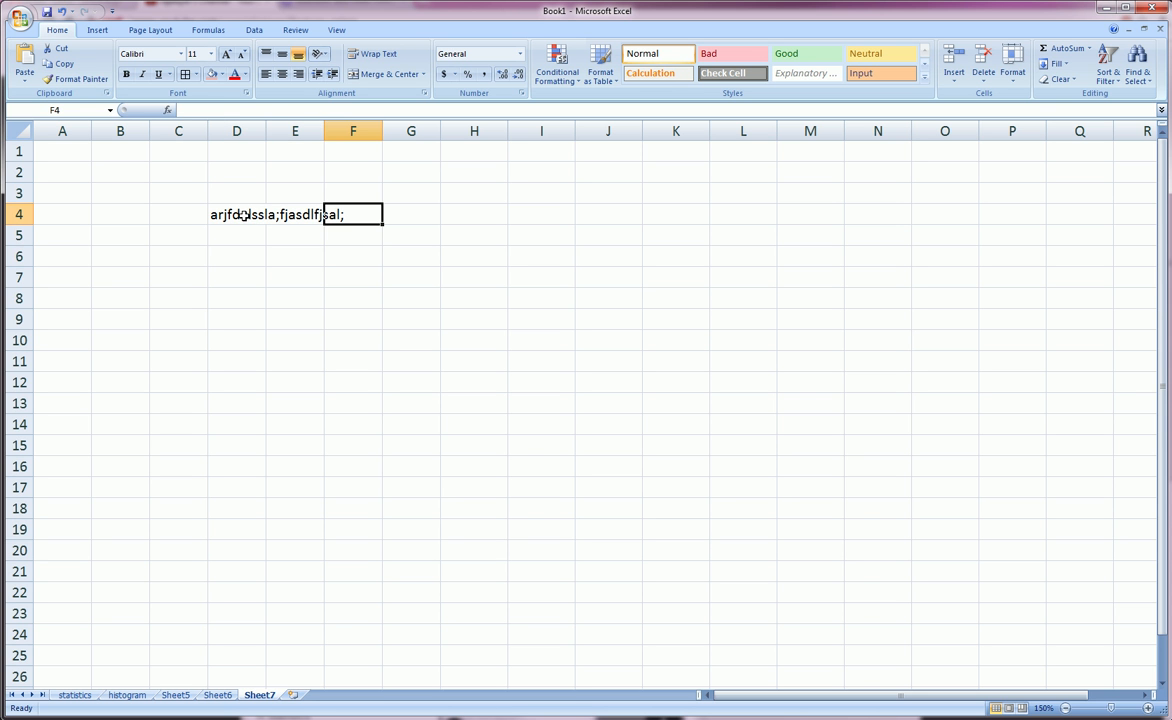
pyautogui.click(236, 214)
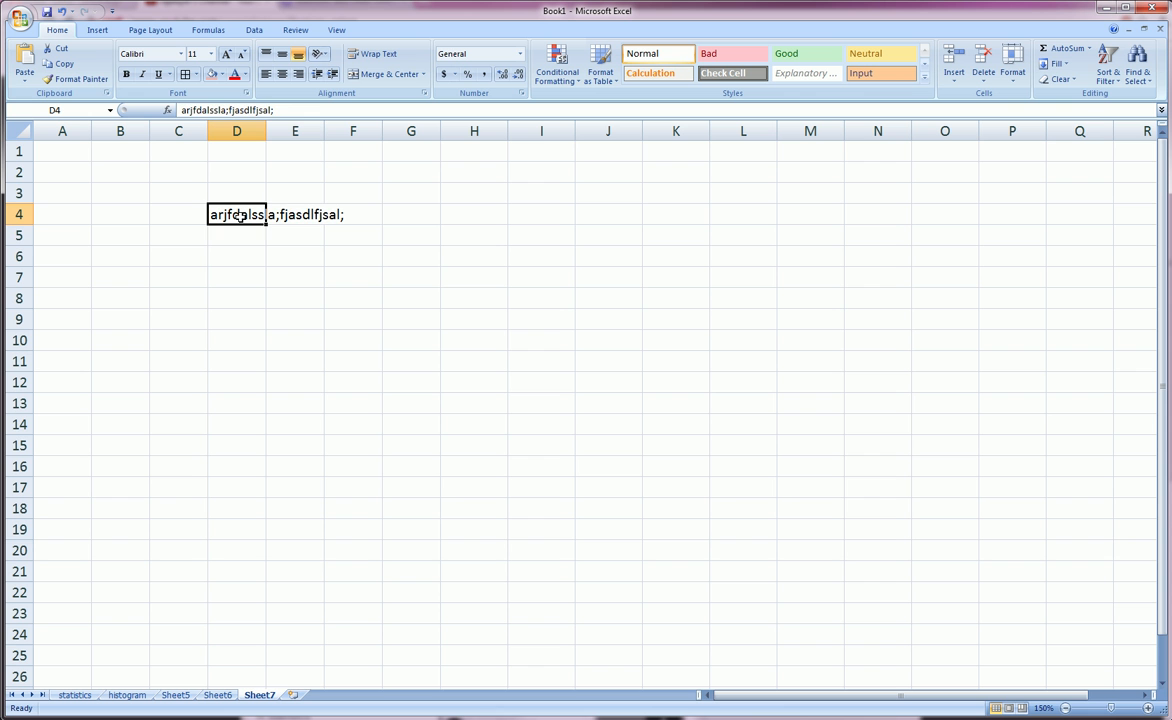
pyautogui.click(352, 214)
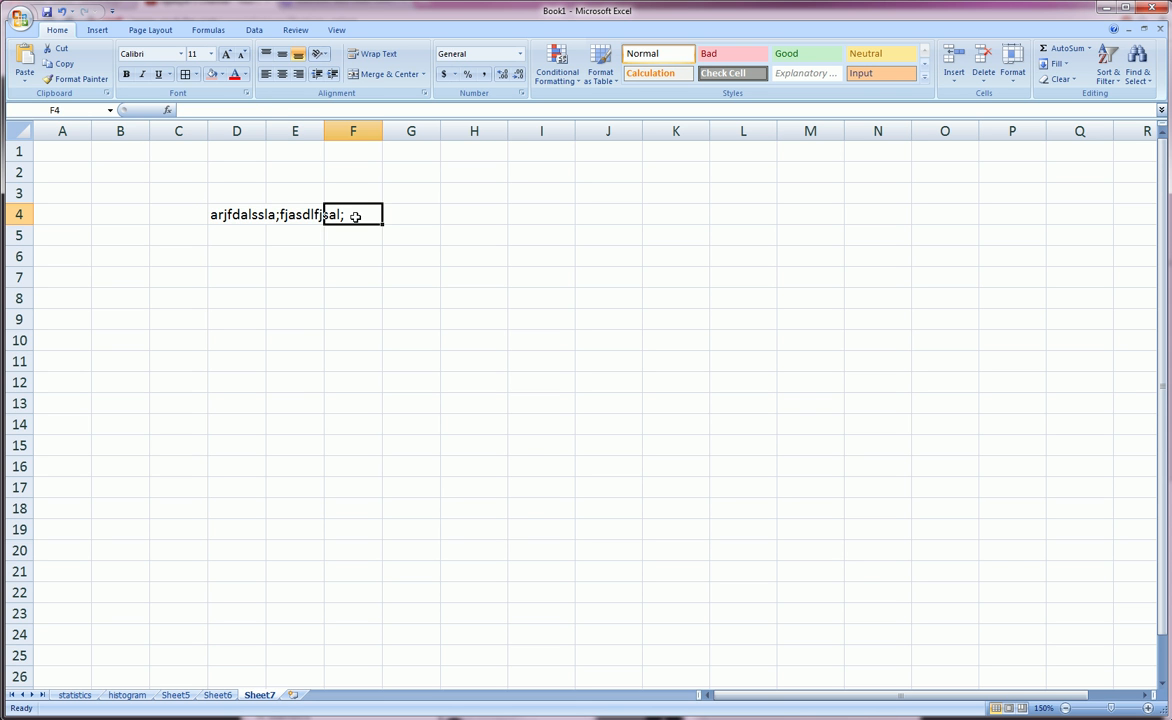
pyautogui.click(236, 214)
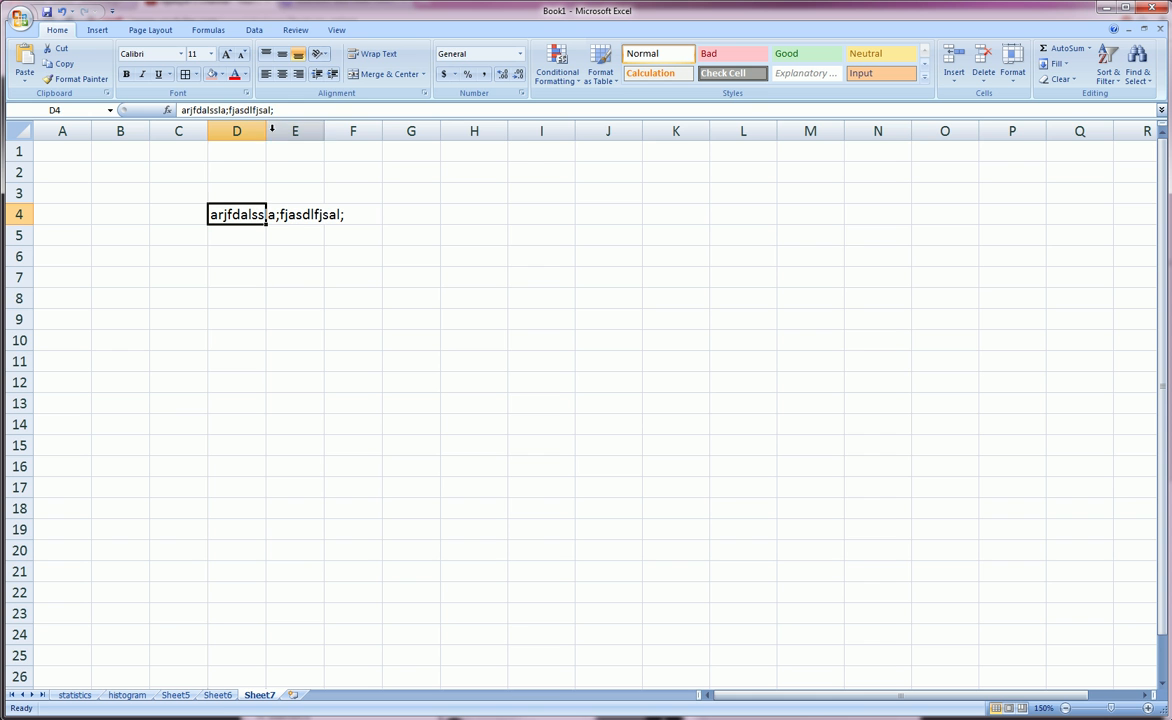
# Widen column D, select D2:D16, then undo to clear D4 and restore column D's width.
pyautogui.moveTo(272, 131); pyautogui.dragTo(352, 131)
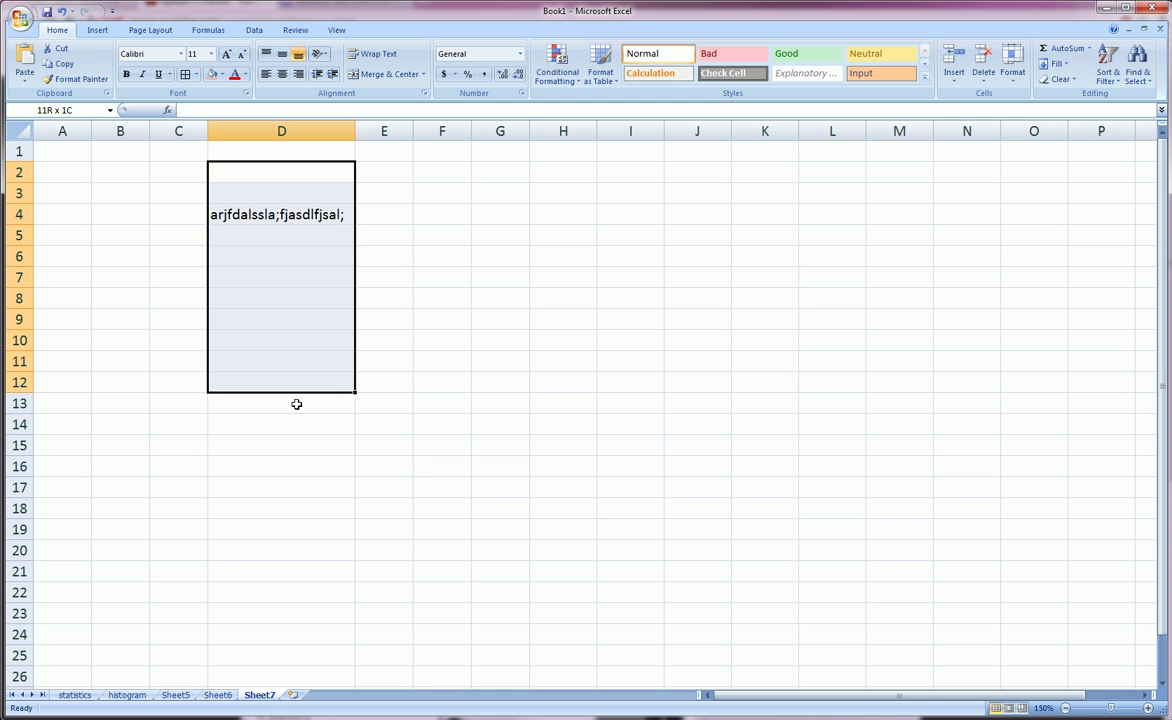
pyautogui.moveTo(296, 403); pyautogui.dragTo(278, 465)
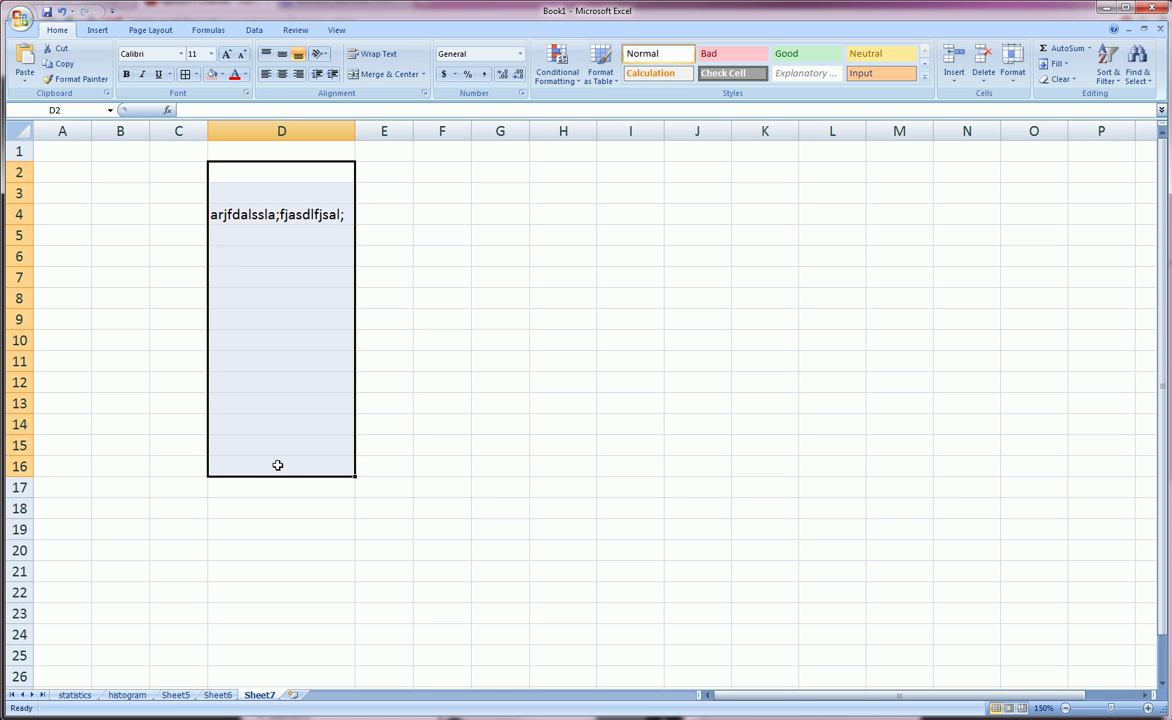
pyautogui.click(281, 465)
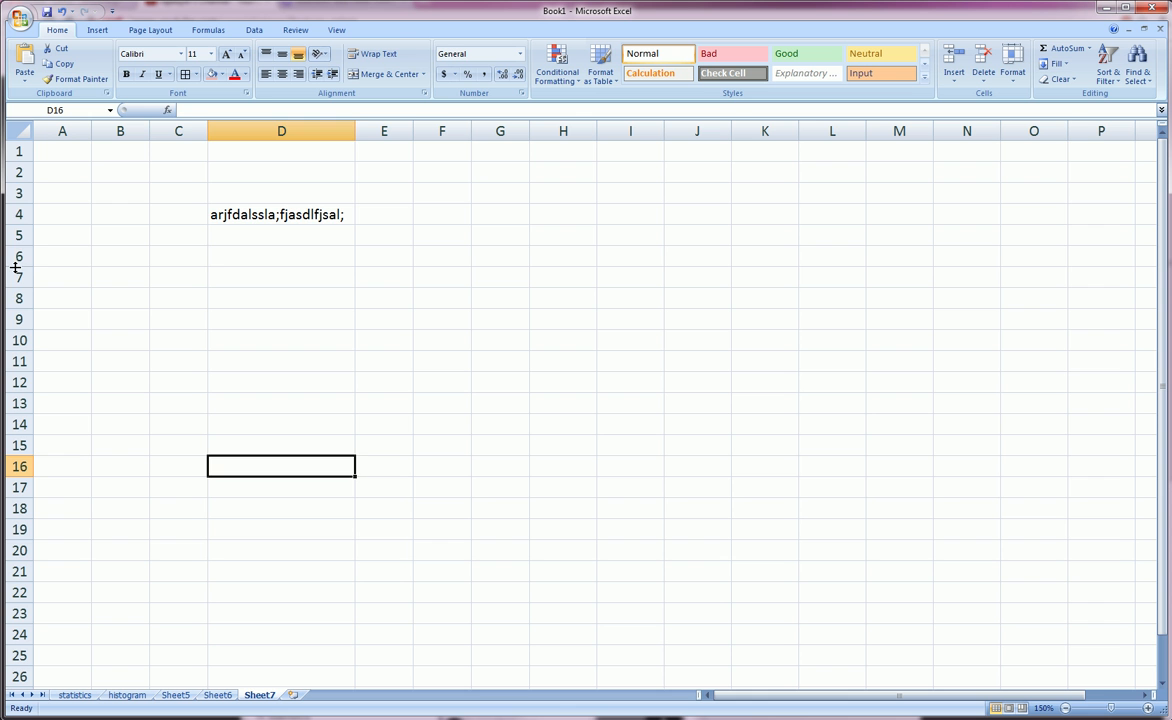
pyautogui.click(281, 214)
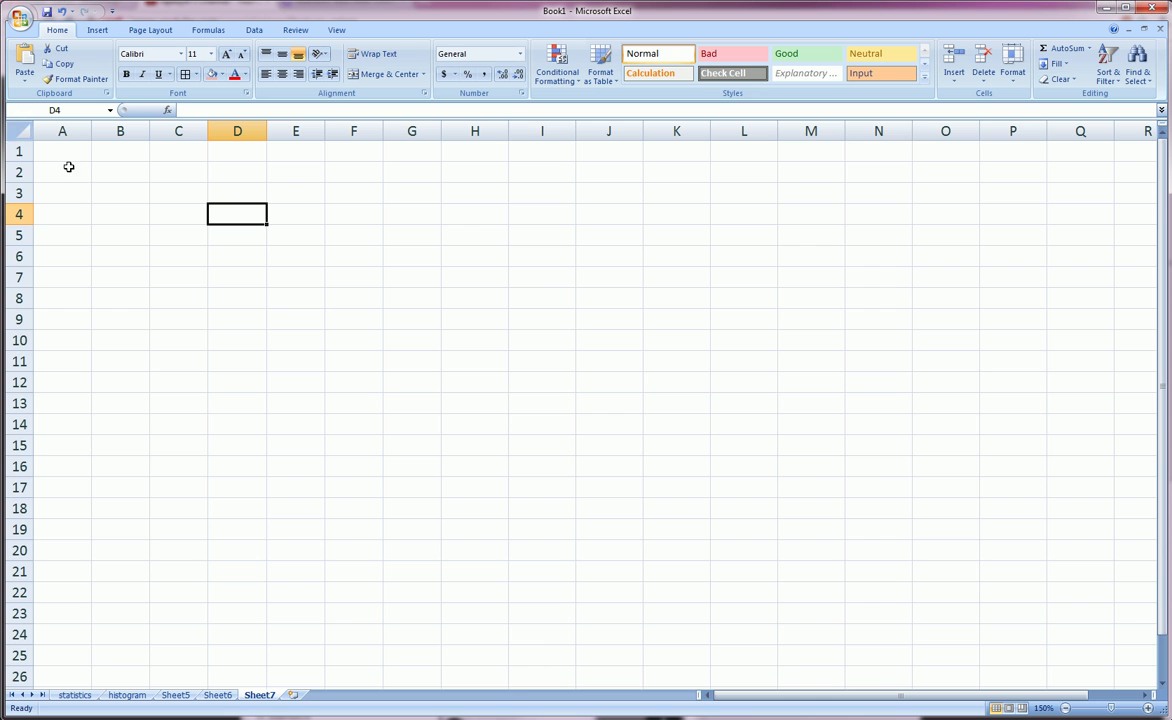
# Cancel the pending copy with Esc, select the whole sheet, and settle on cell D6.
pyautogui.click(18, 131)
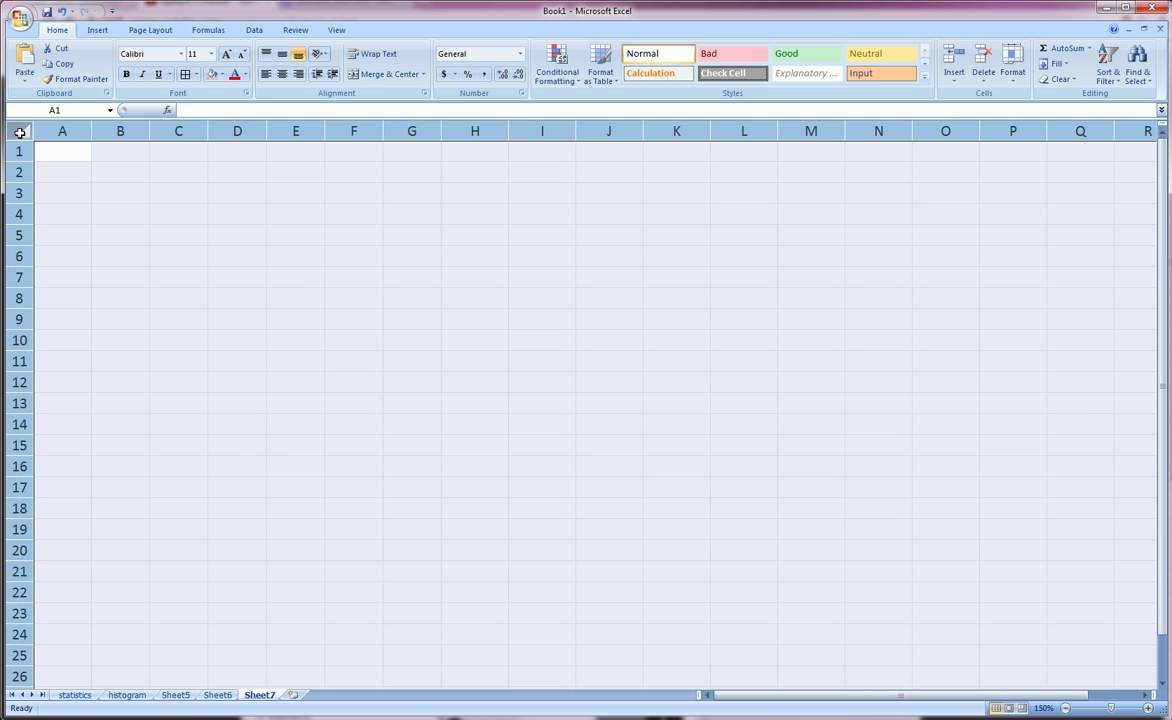
pyautogui.click(120, 193)
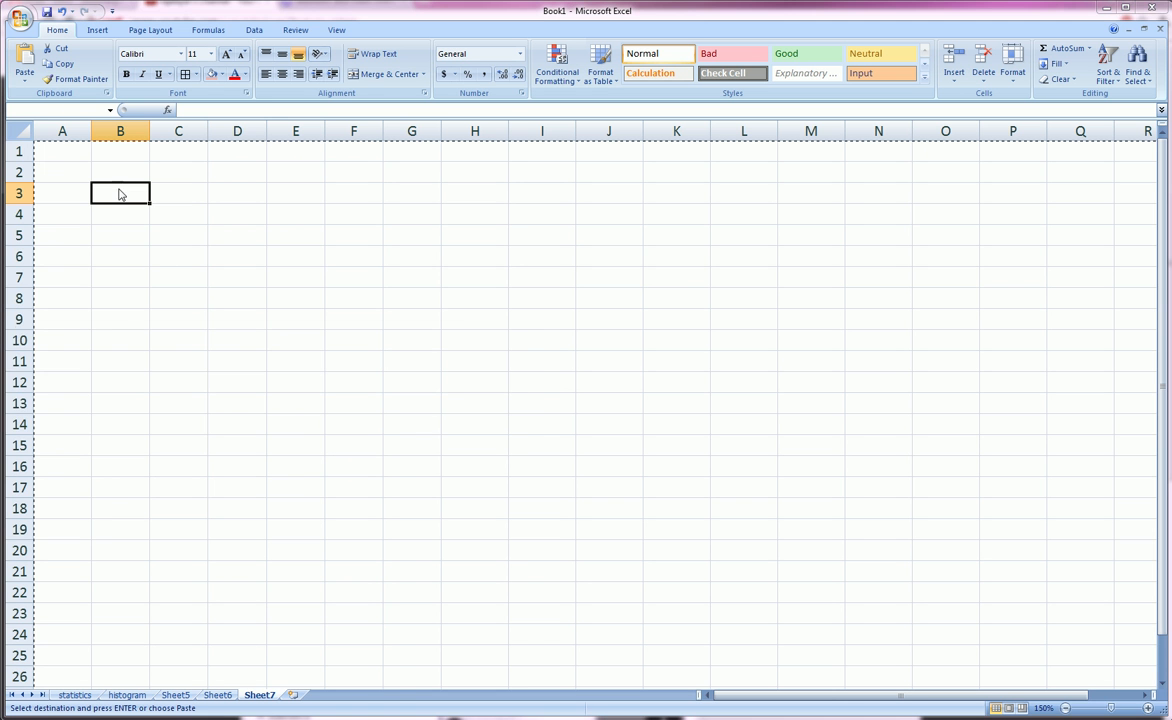
pyautogui.click(295, 361)
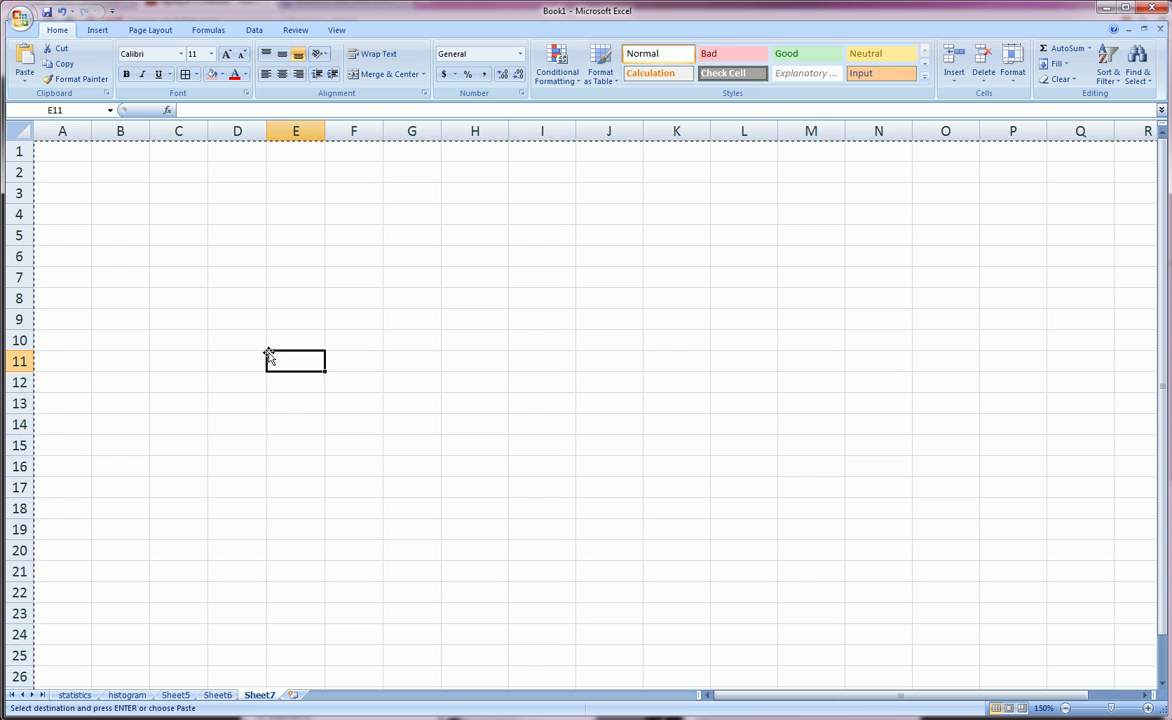
pyautogui.press('Escape')
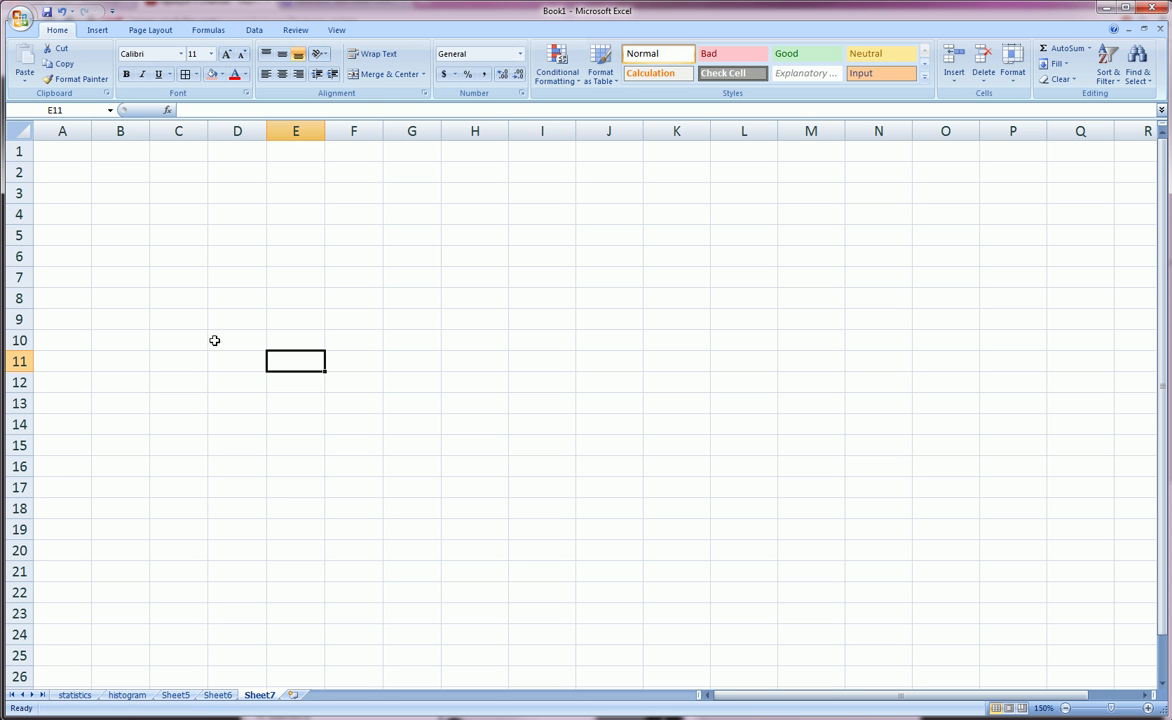
pyautogui.moveTo(229, 377)
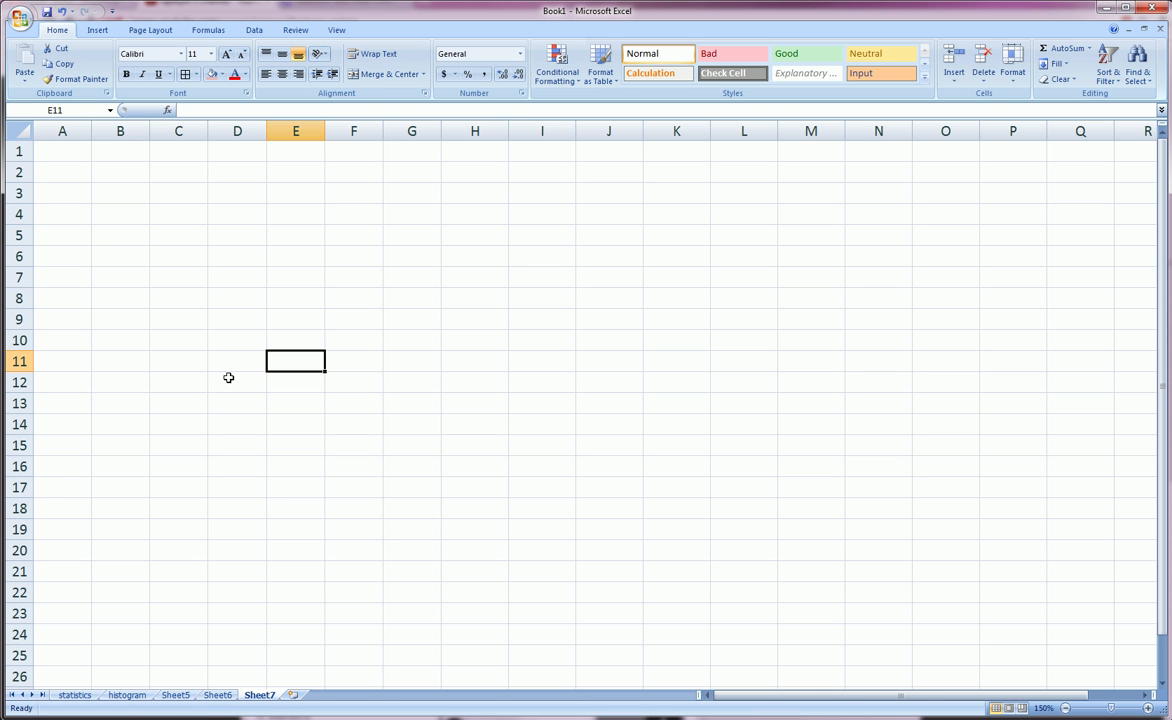
pyautogui.press('ctrl+Home')
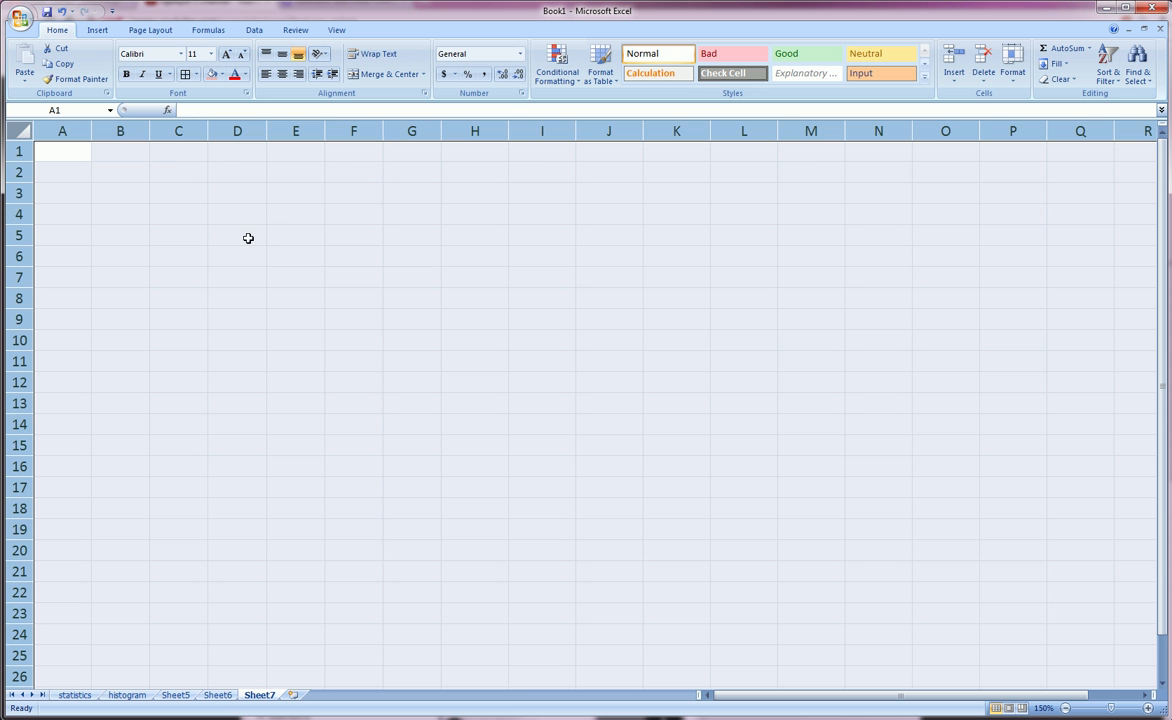
pyautogui.click(237, 256)
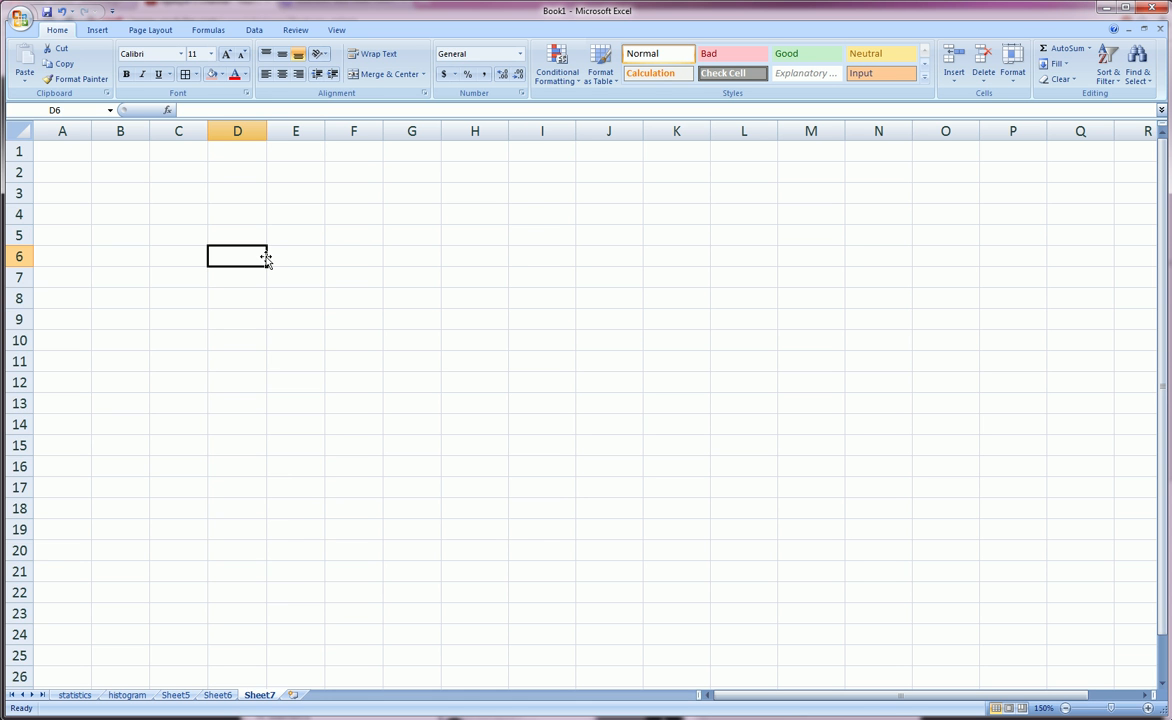
# Enter 'alkfjdklfajfl;k' in D4 and insert a blank column D, shifting it to E4.
pyautogui.click(237, 131)
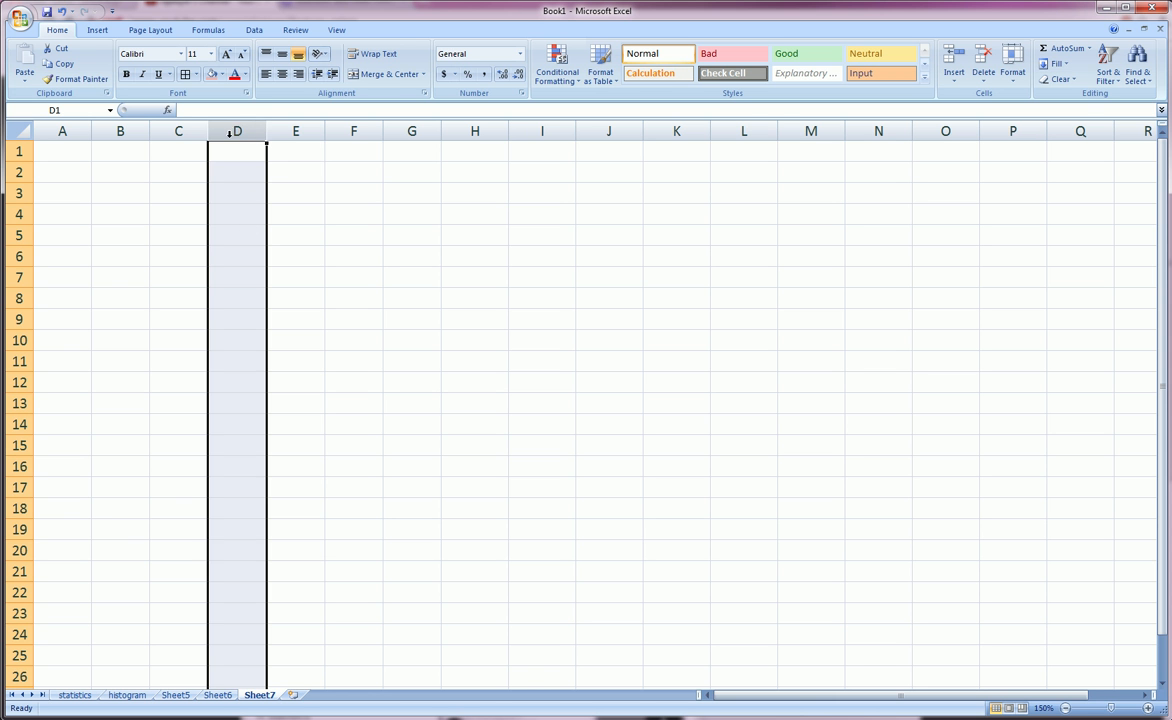
pyautogui.click(237, 171)
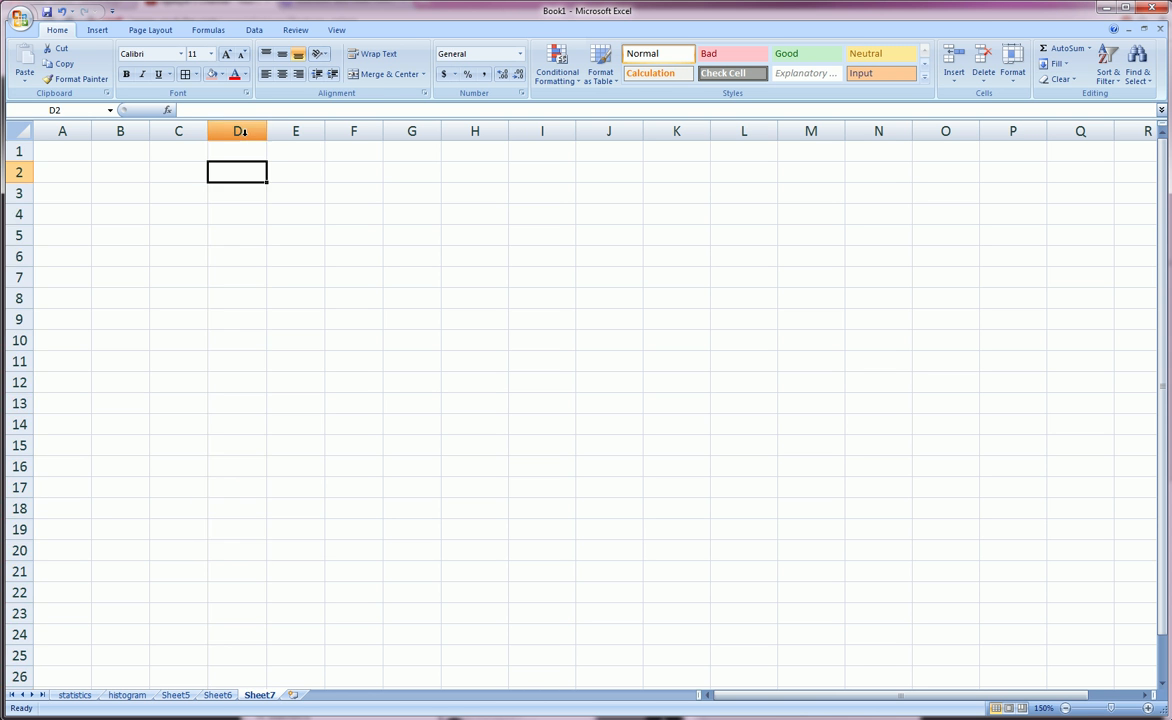
pyautogui.rightClick(237, 131)
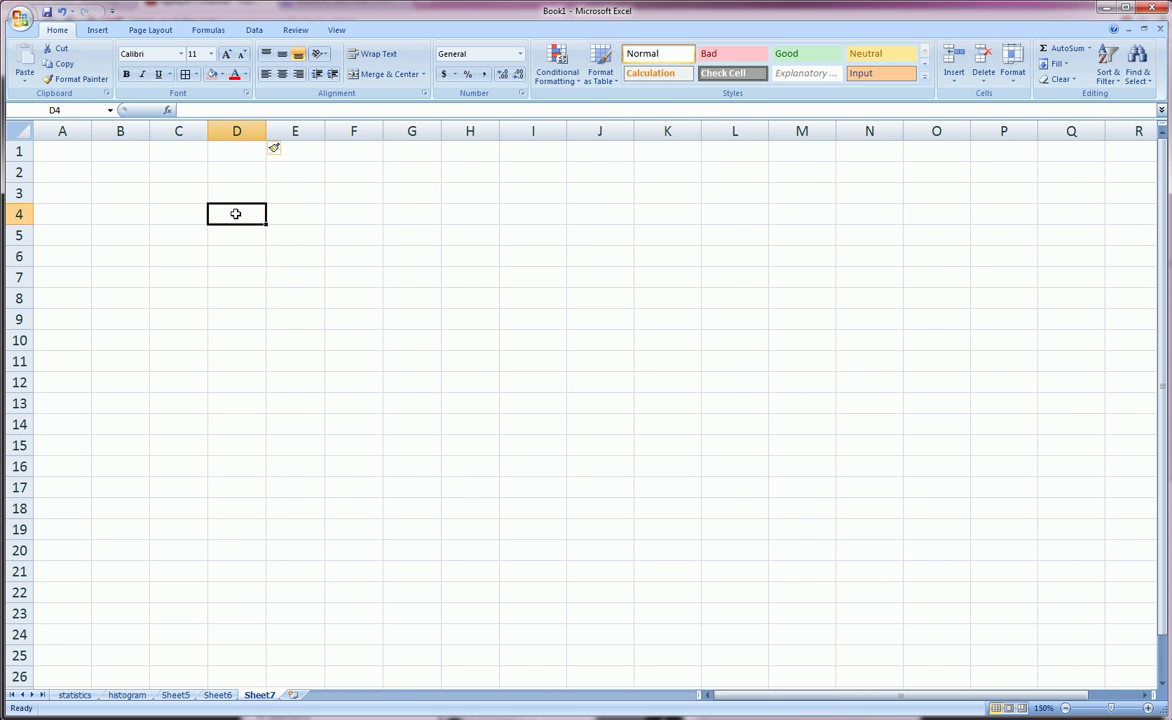
pyautogui.write('alkfjdklfajfl;k')
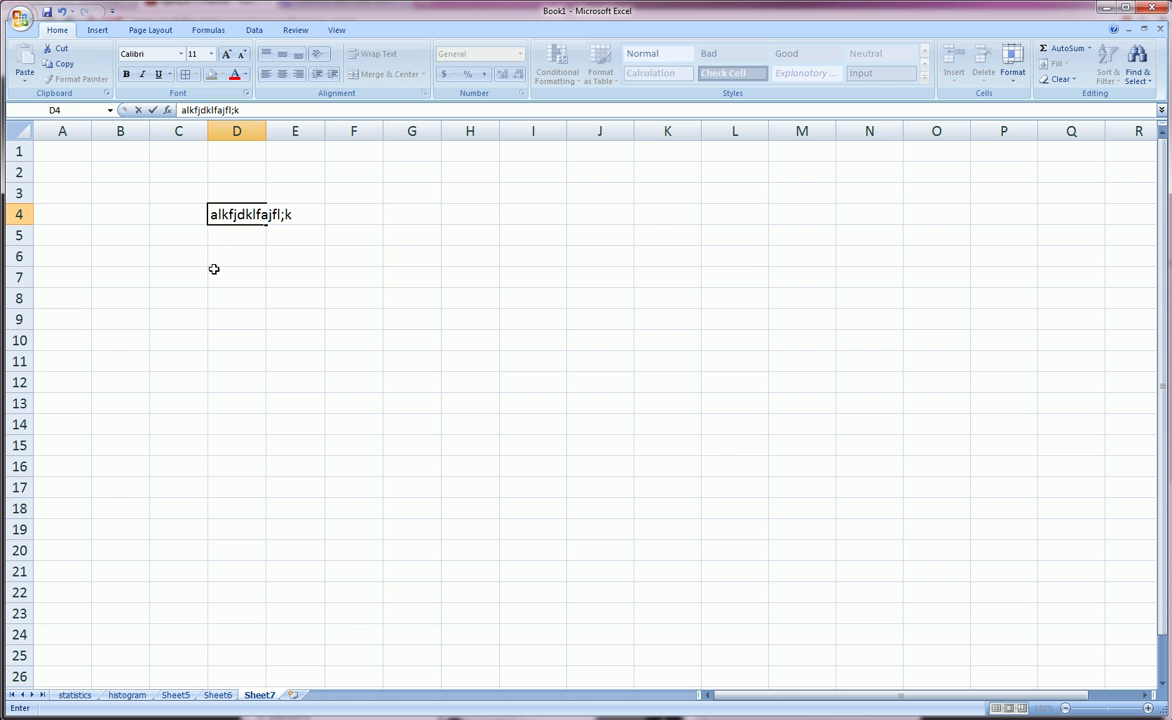
pyautogui.rightClick(236, 131)
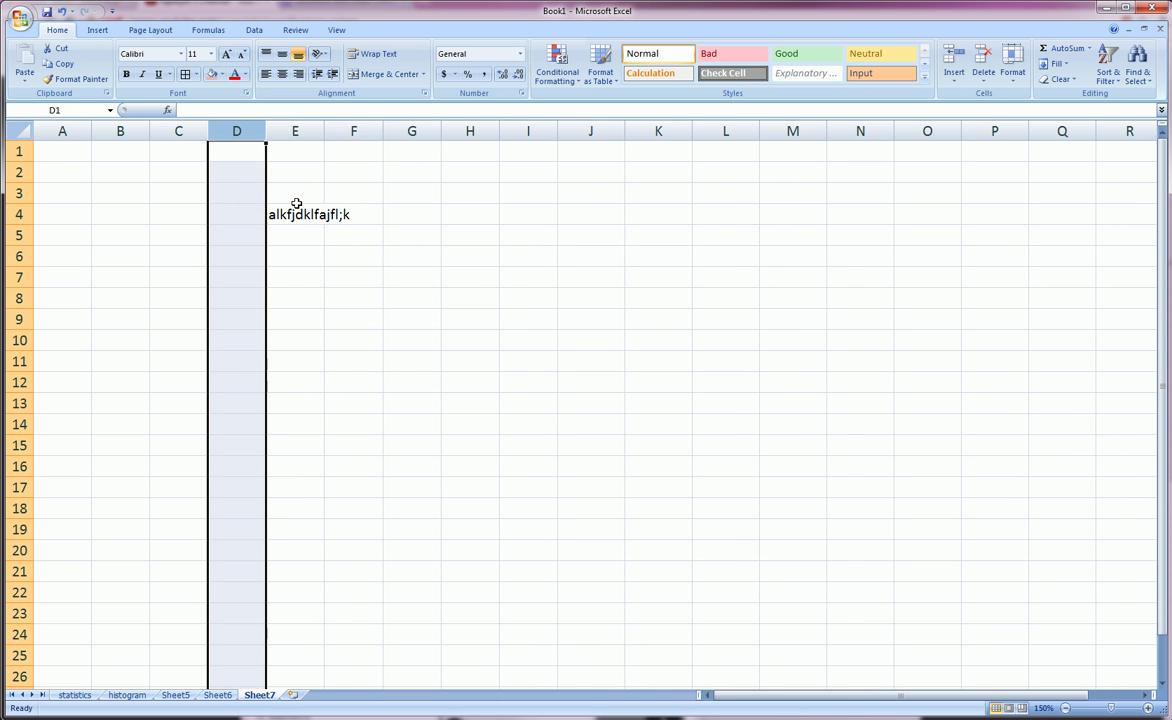
pyautogui.moveTo(259, 145)
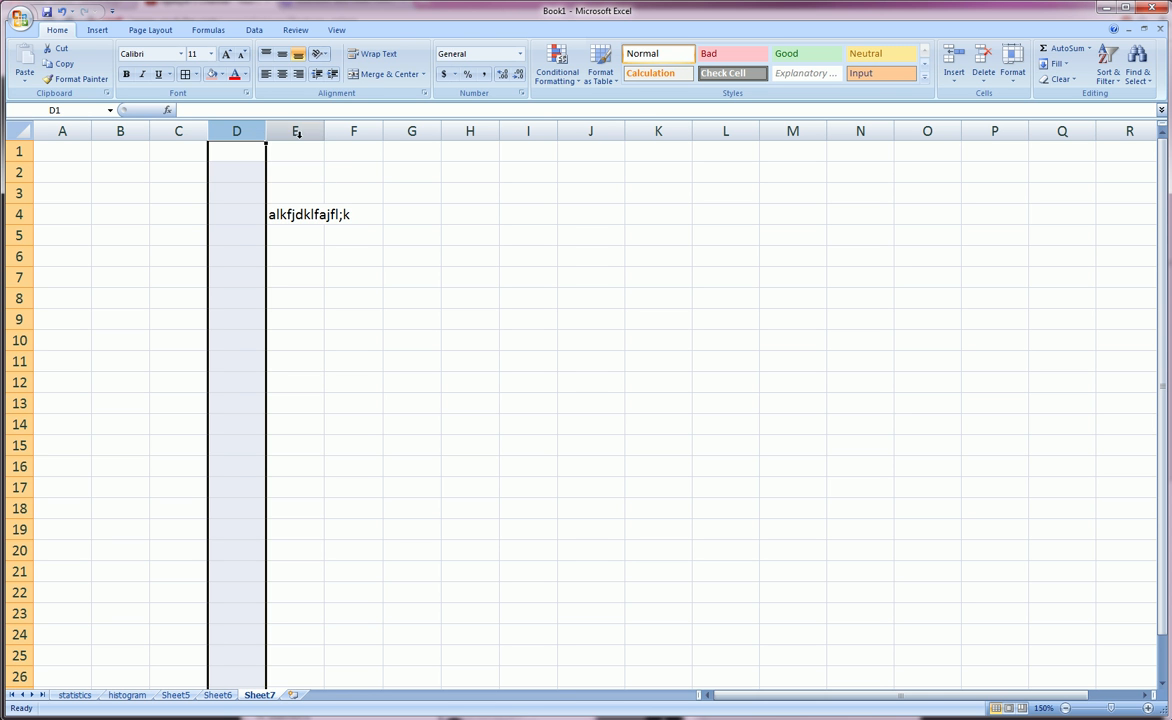
pyautogui.click(236, 234)
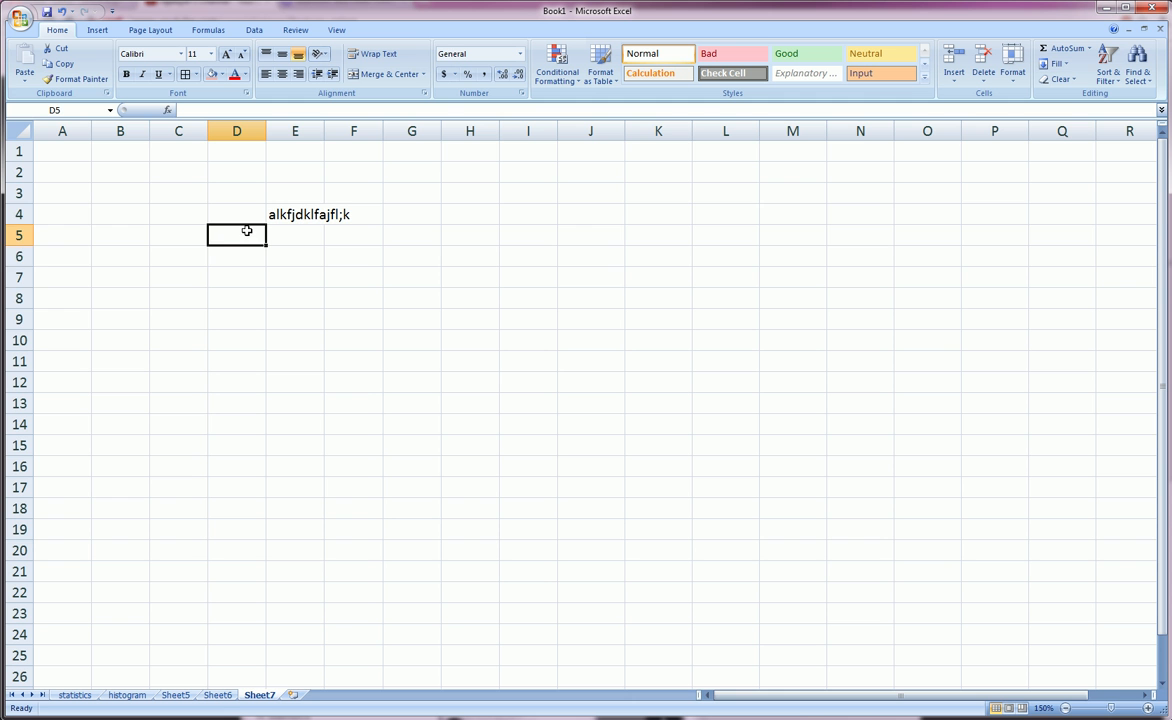
# Insert a blank row 4 from the row header menu, moving the entry to E5.
pyautogui.press('Down')
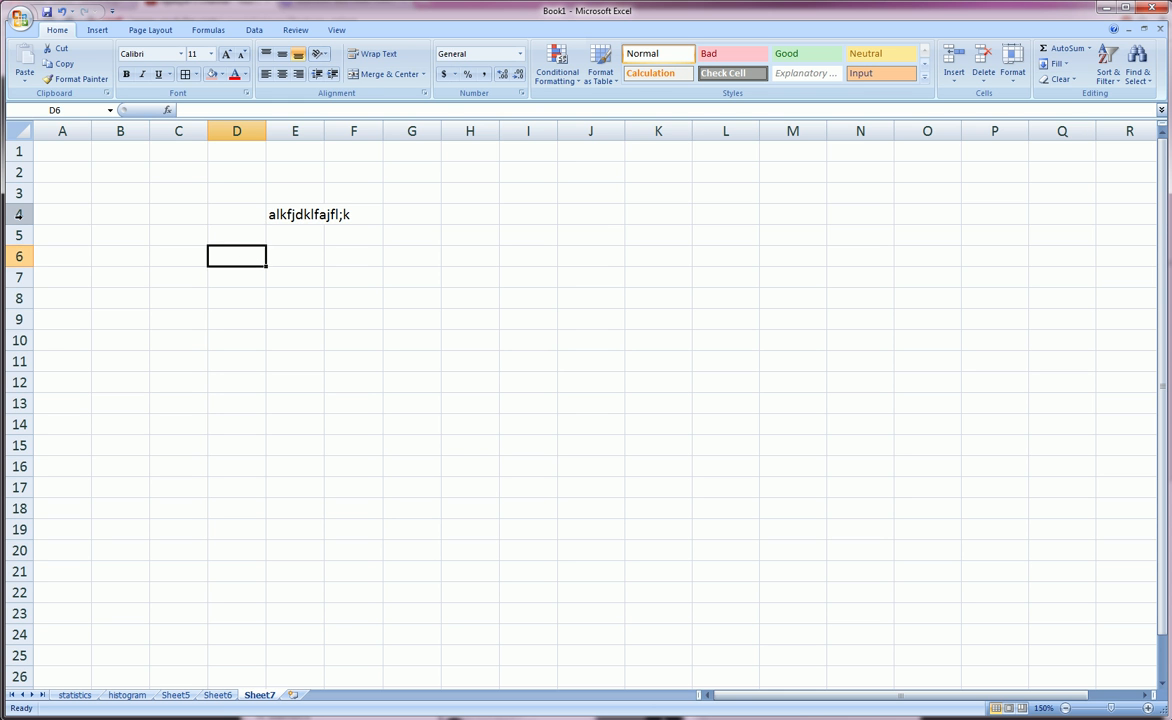
pyautogui.rightClick(19, 214)
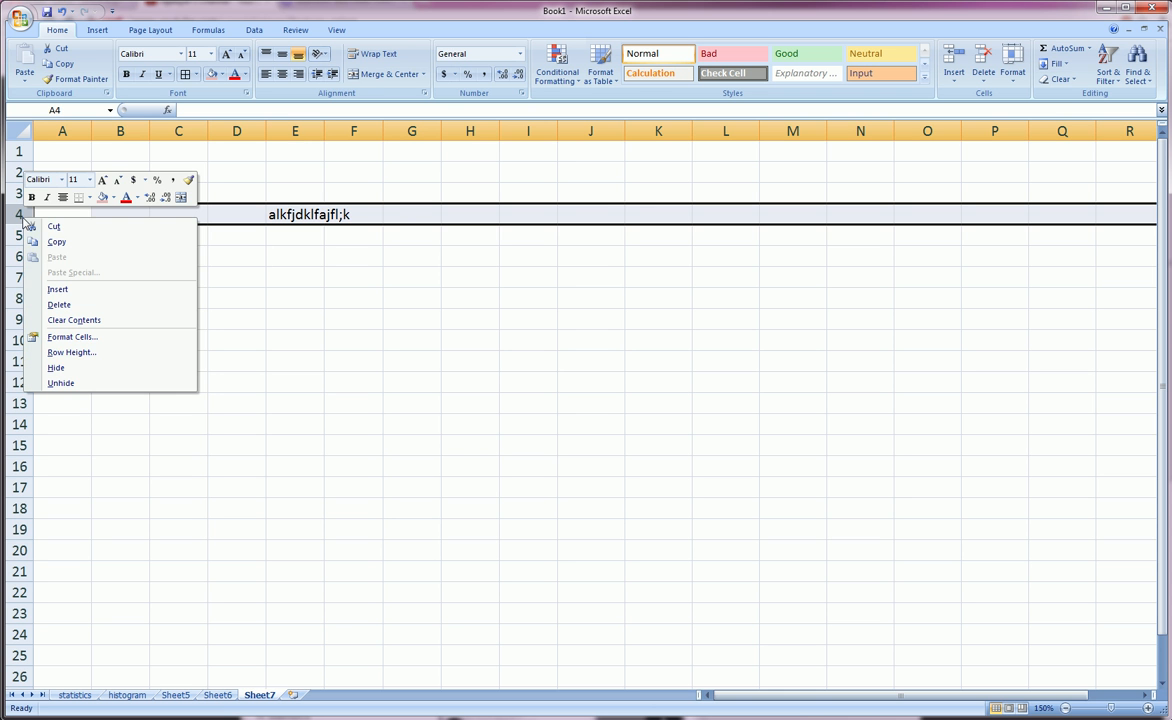
pyautogui.moveTo(58, 289)
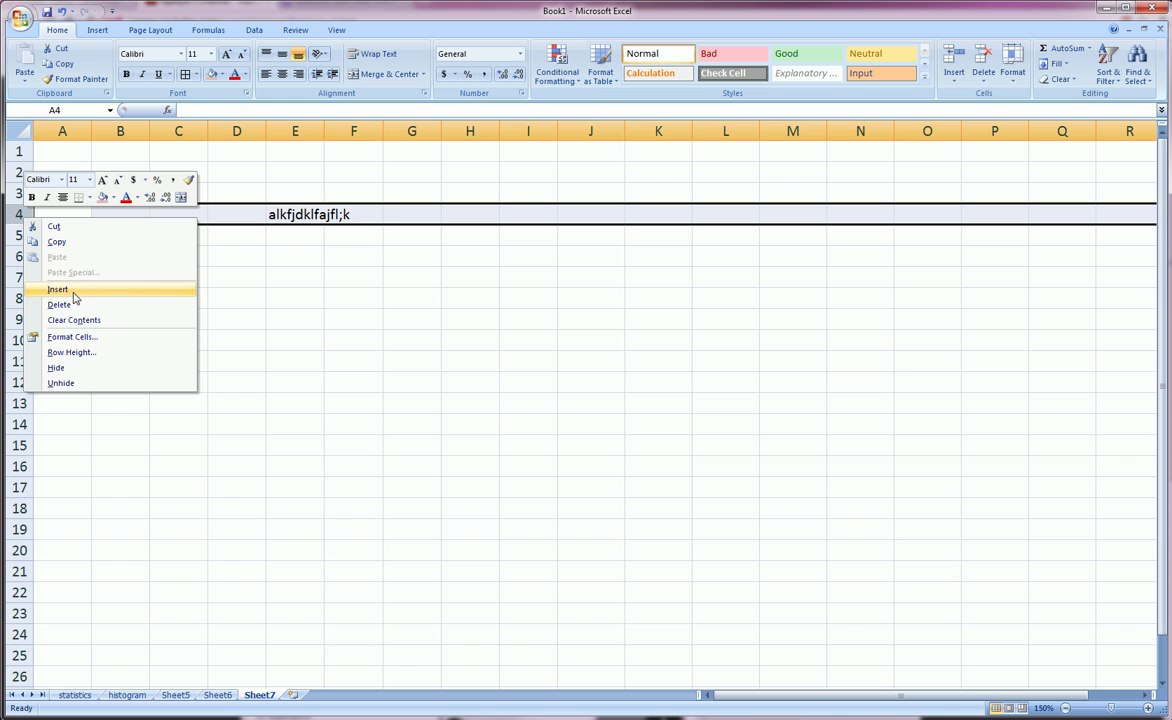
pyautogui.click(57, 289)
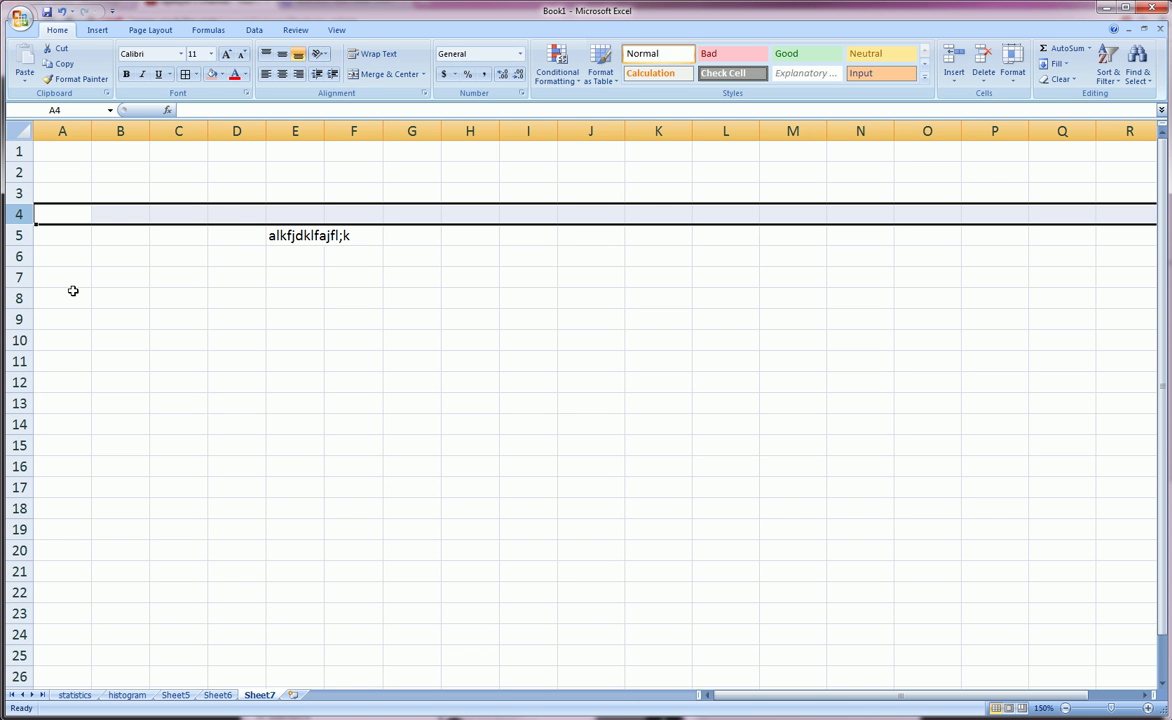
pyautogui.click(294, 214)
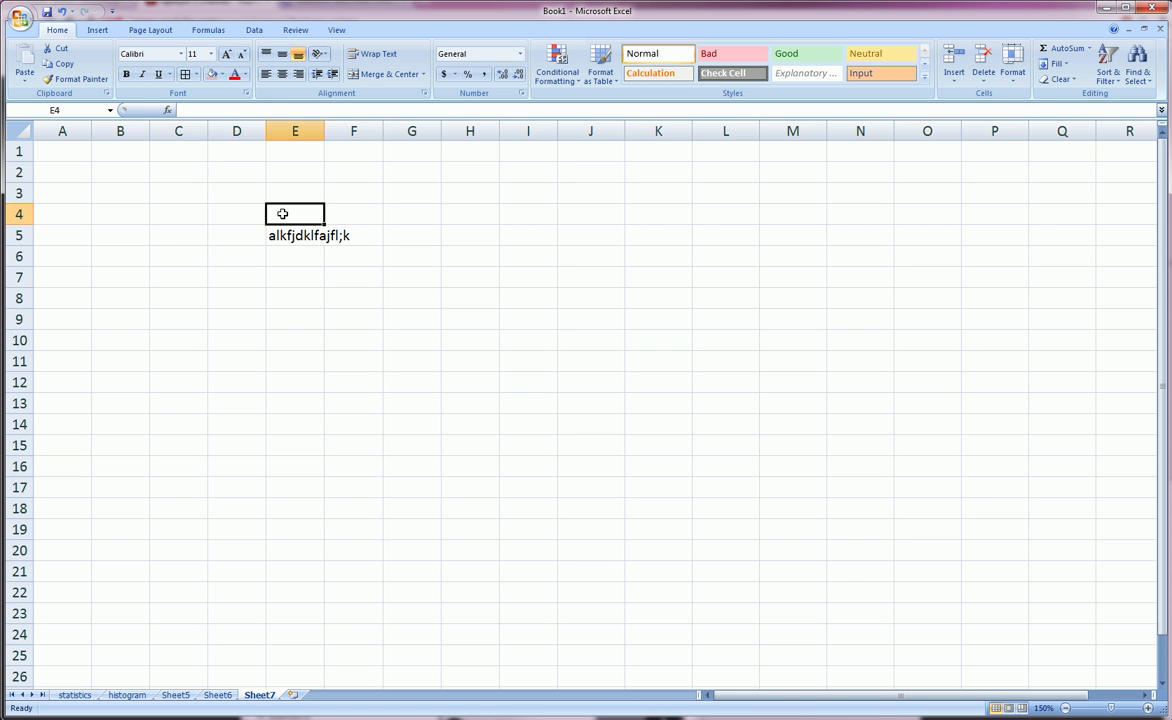
pyautogui.click(236, 131)
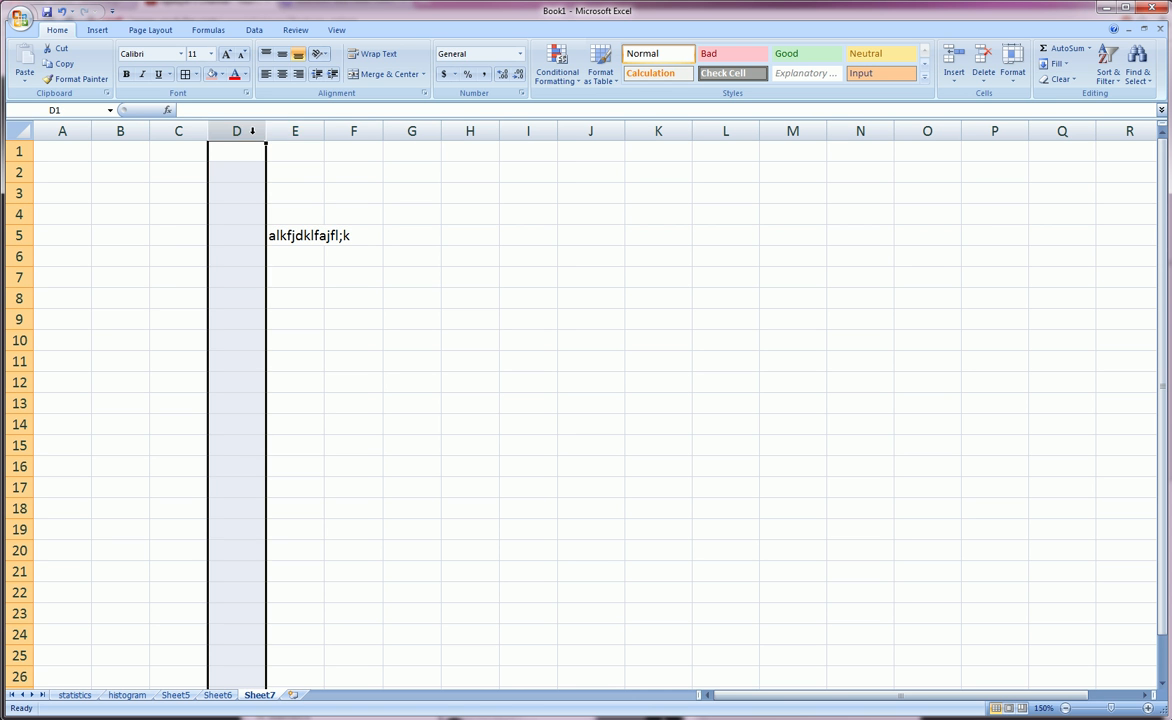
pyautogui.rightClick(294, 131)
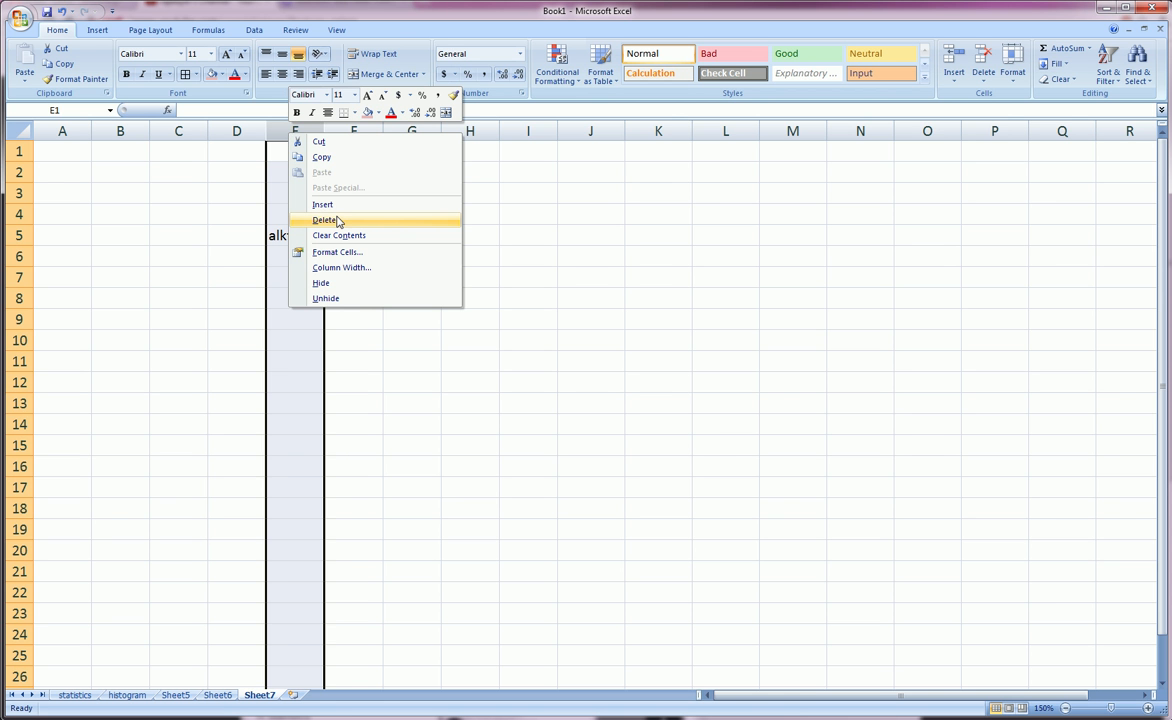
pyautogui.click(325, 220)
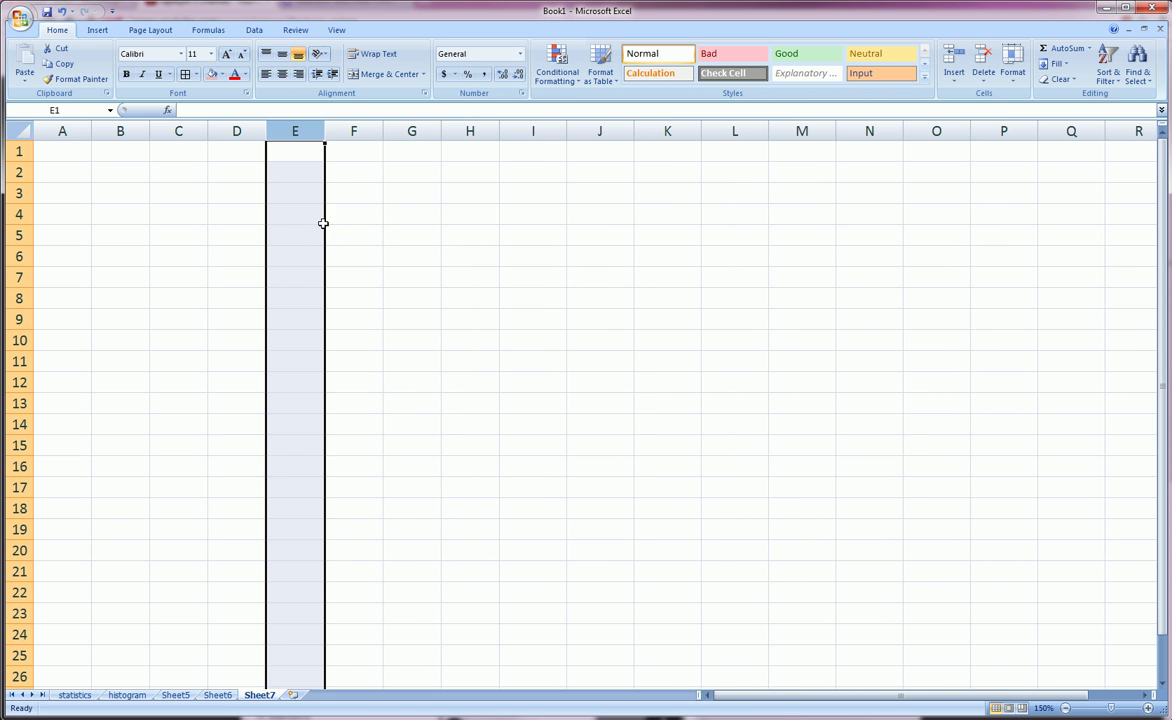
pyautogui.moveTo(318, 222)
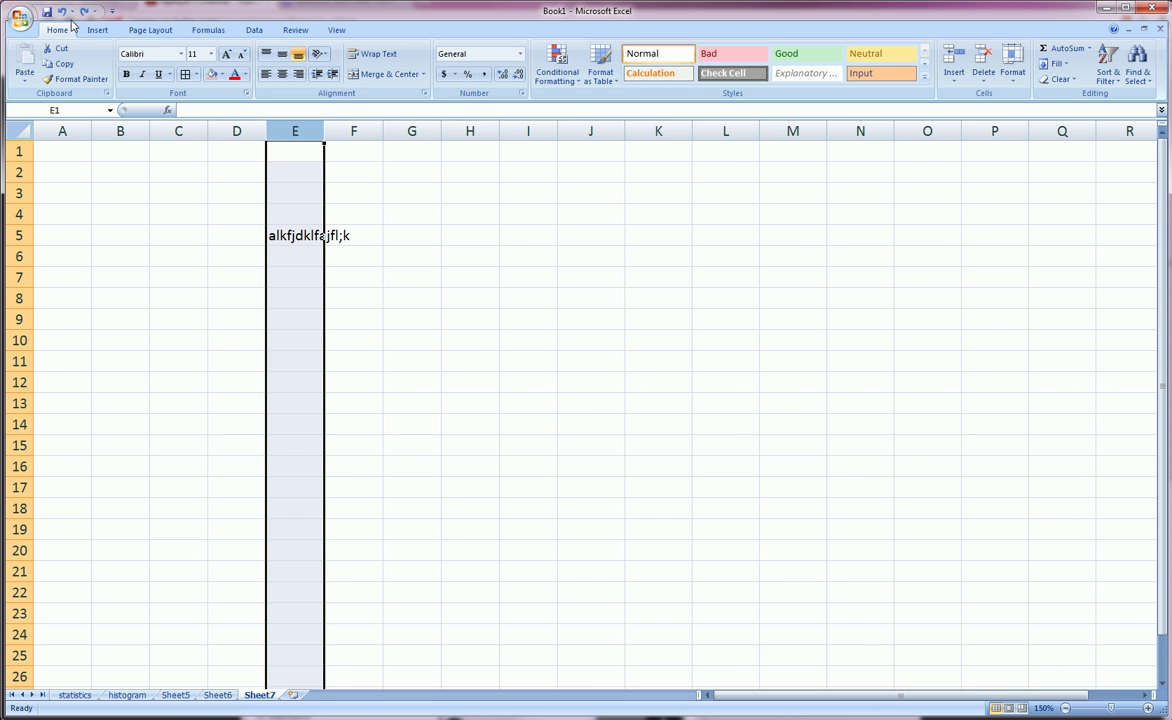
pyautogui.moveTo(63, 11)
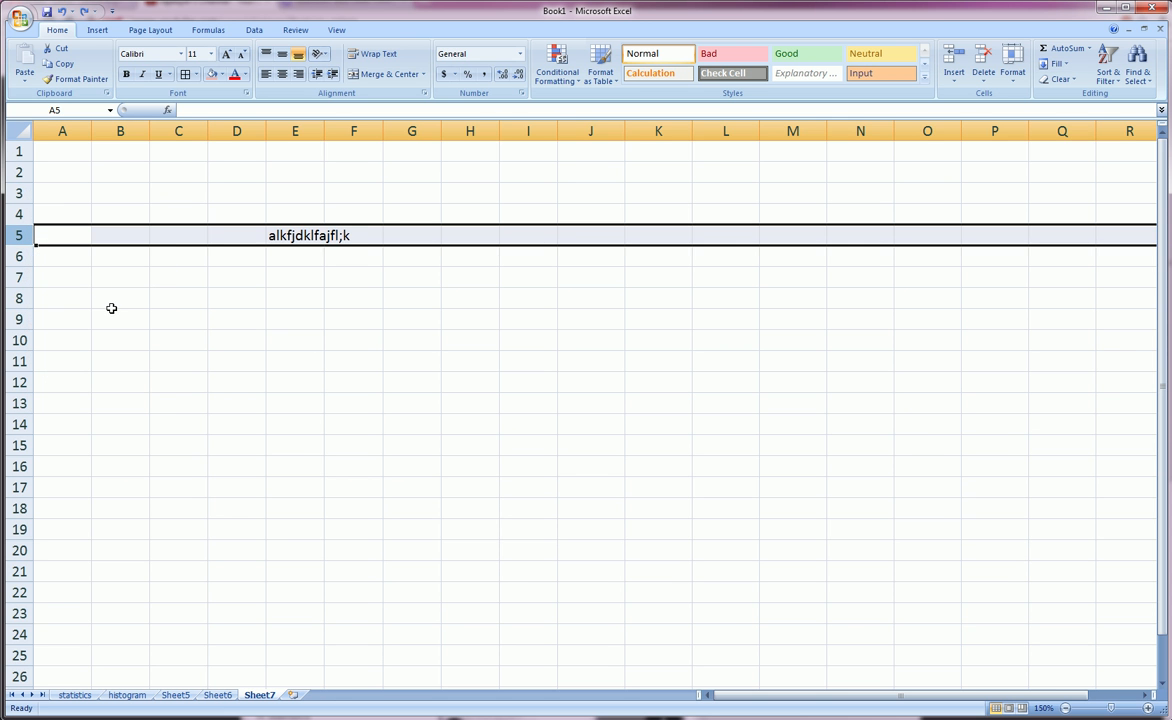
pyautogui.click(237, 319)
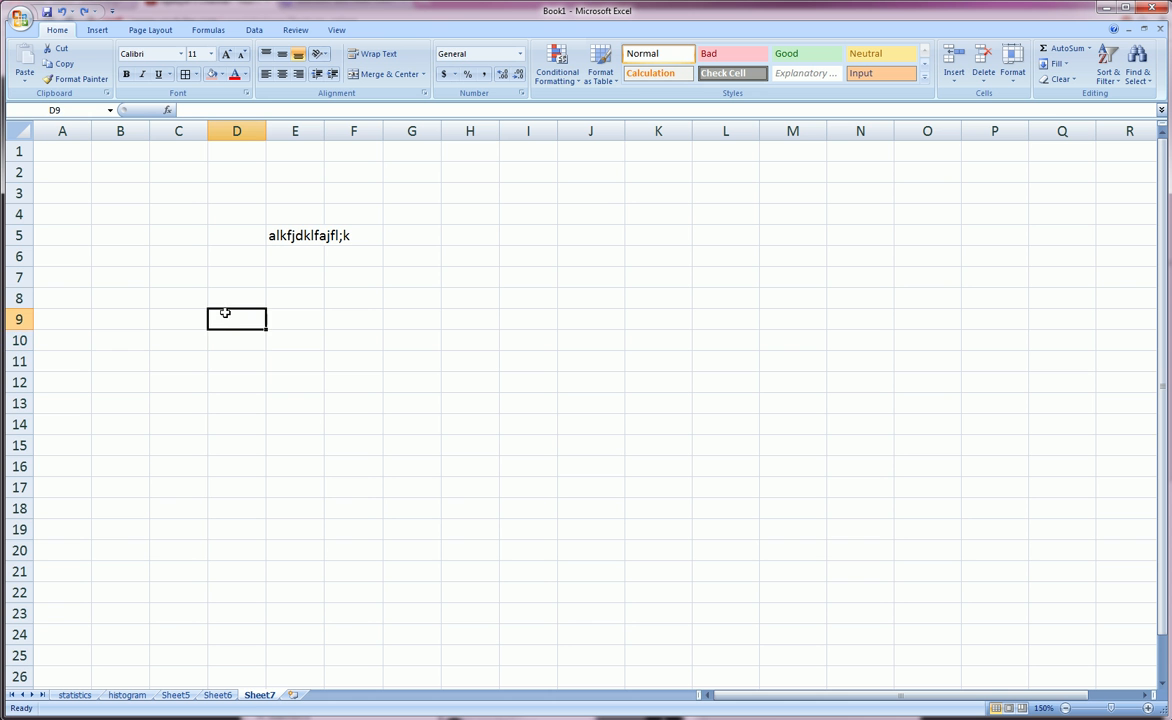
pyautogui.click(353, 361)
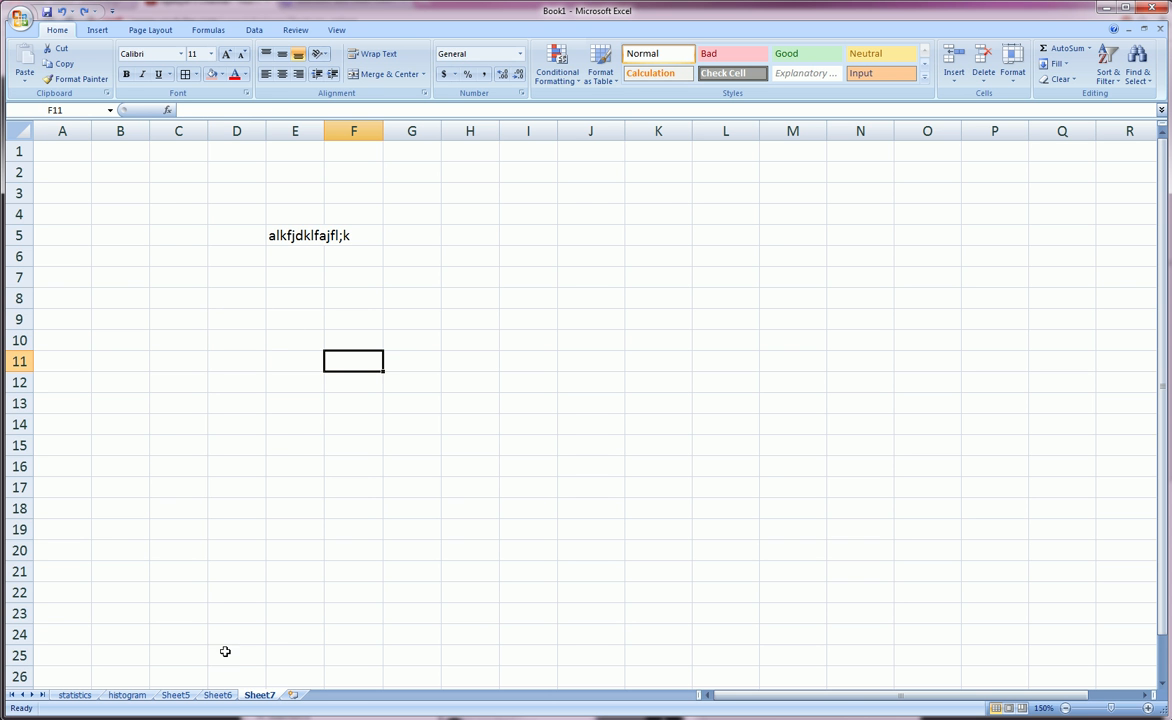
# Drag the Sheet7 tab to sit between Sheet5 and Sheet6.
pyautogui.click(175, 695)
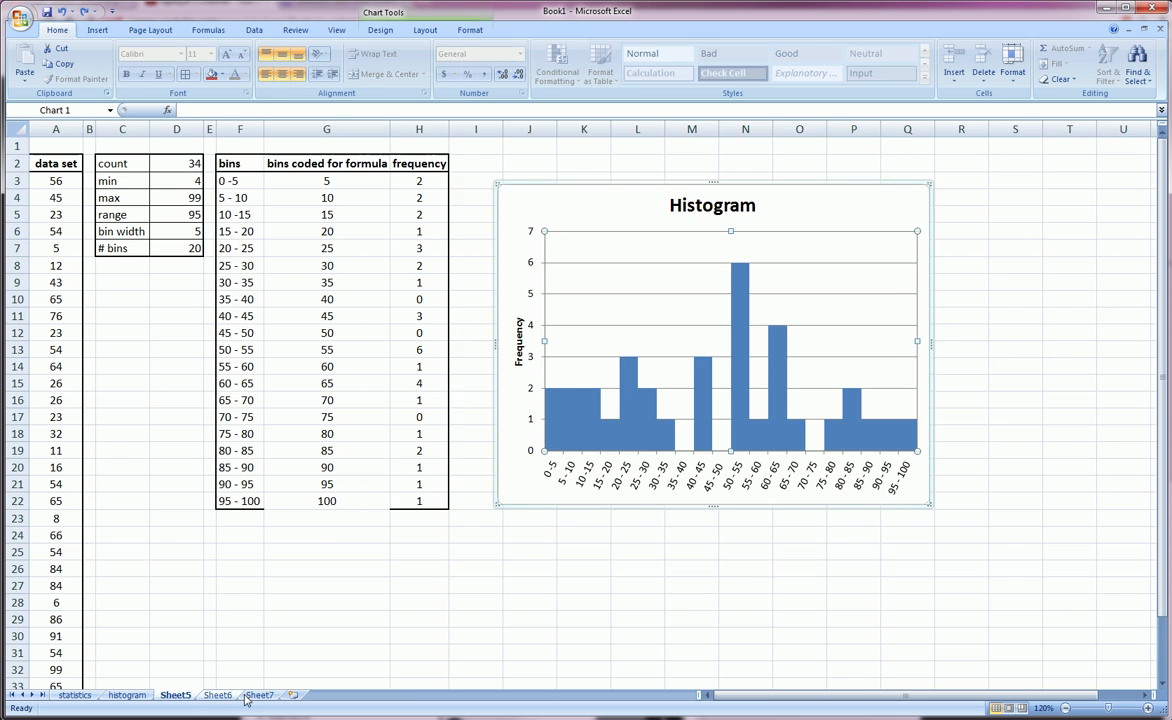
pyautogui.click(75, 695)
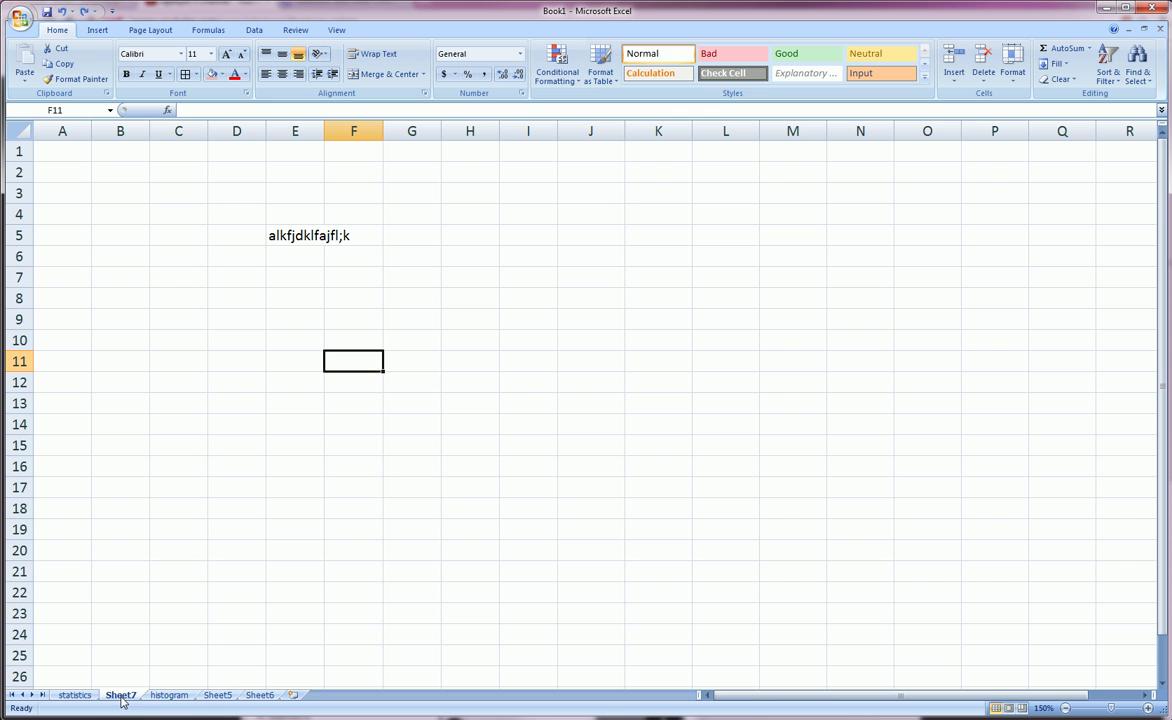
pyautogui.moveTo(263, 695)
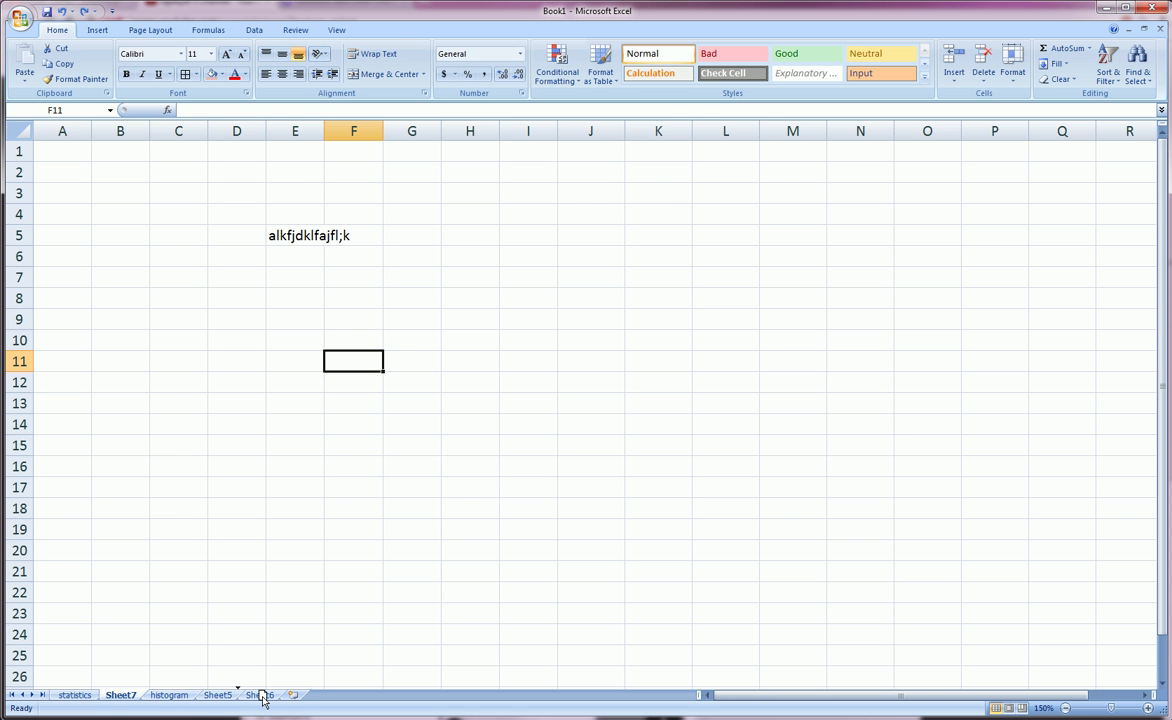
pyautogui.click(259, 694)
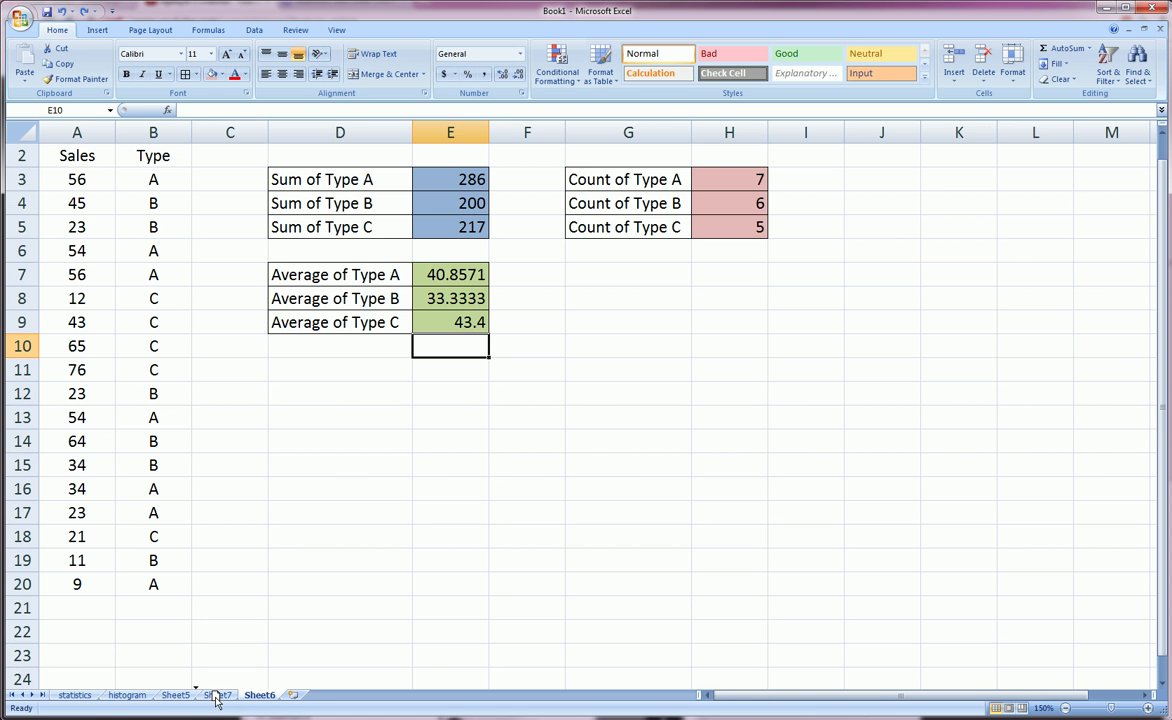
pyautogui.click(217, 695)
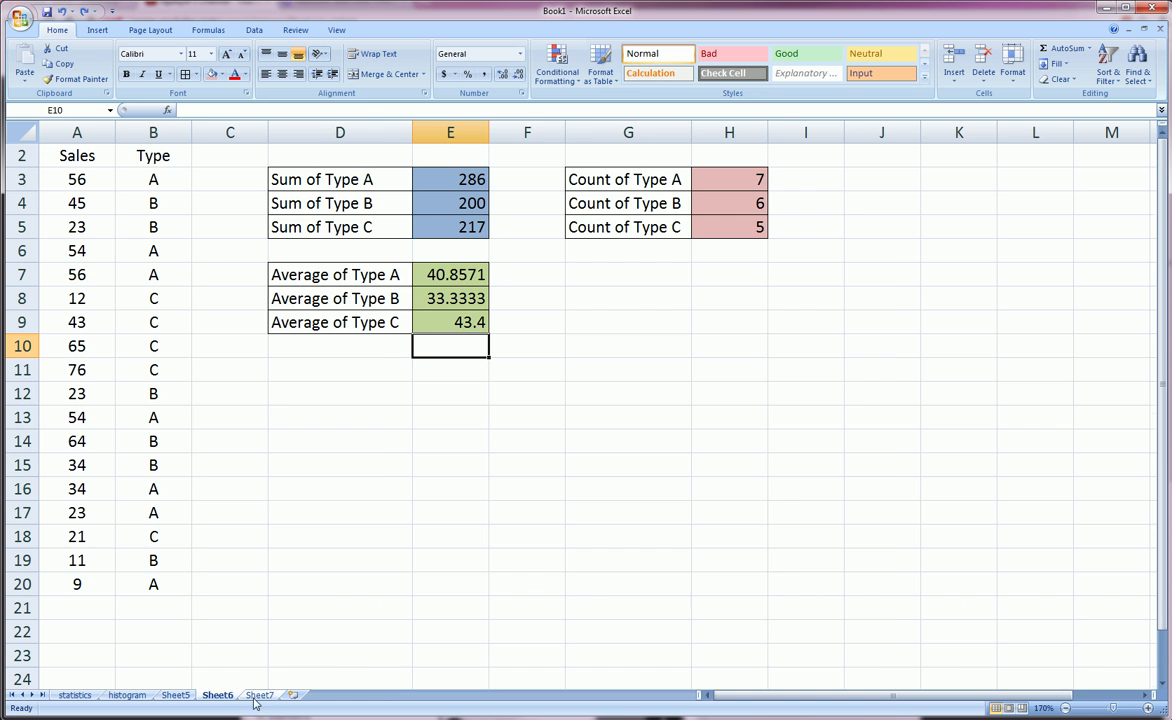
pyautogui.click(217, 695)
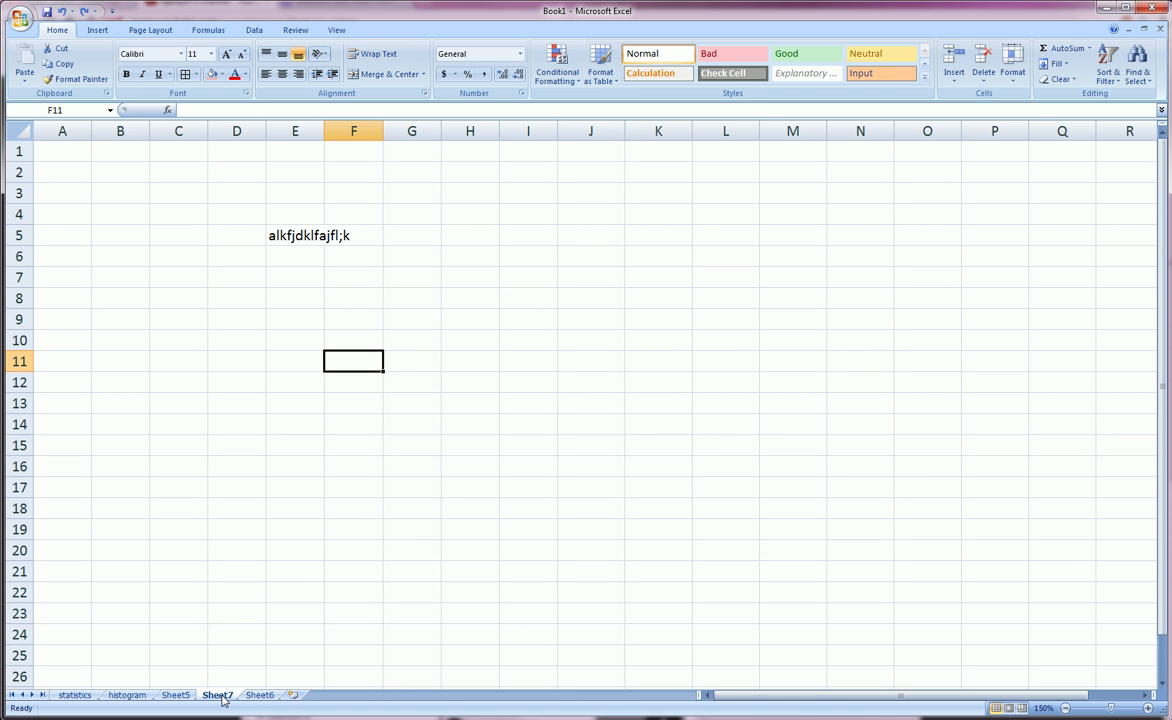
# Rename the Sheet7 tab to 'renamed' and open its tab options.
pyautogui.click(217, 694)
pyautogui.write('renamed')
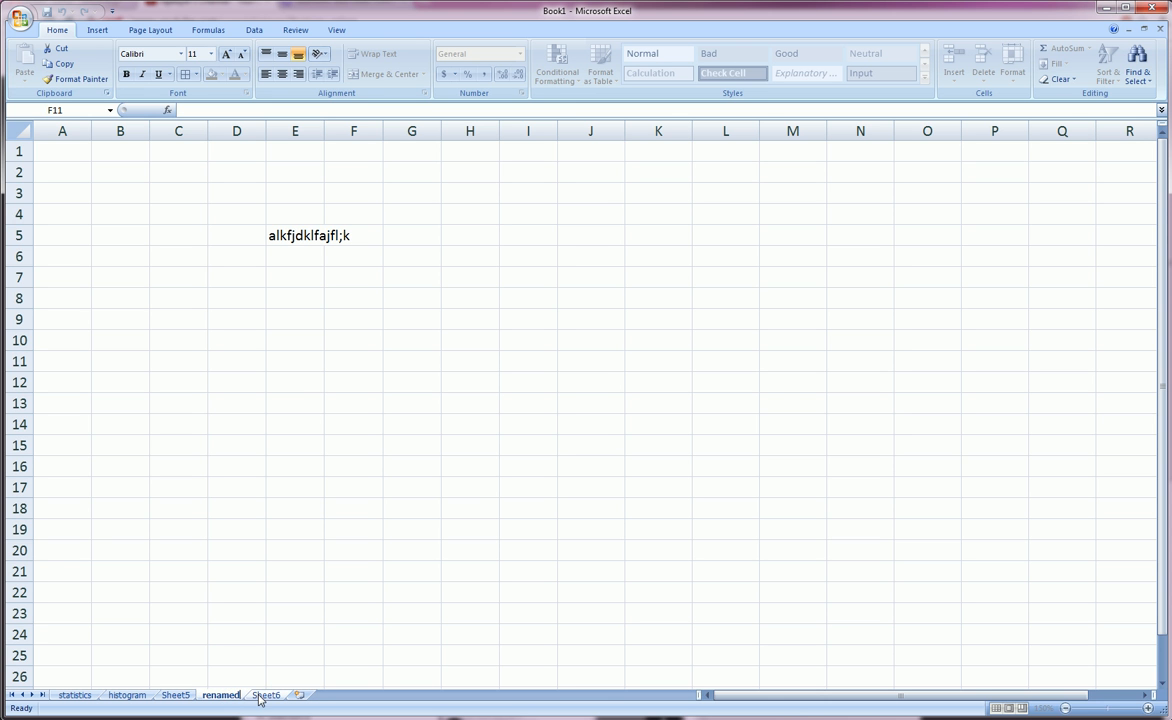
pyautogui.click(295, 655)
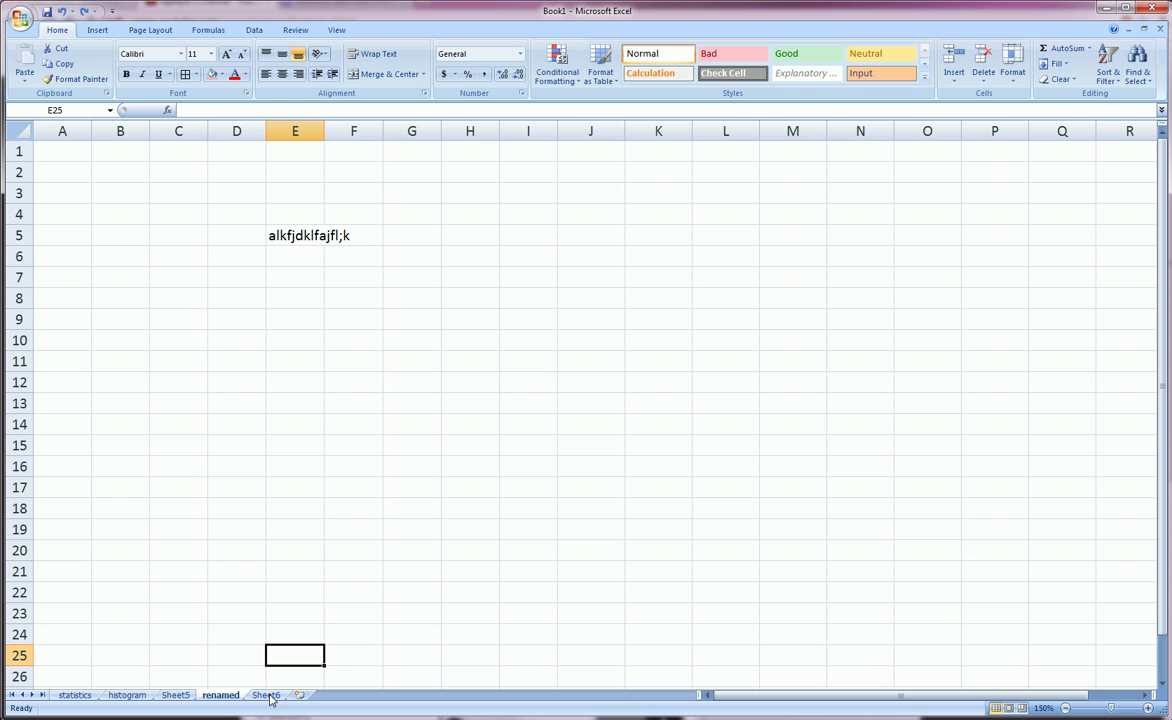
pyautogui.rightClick(266, 694)
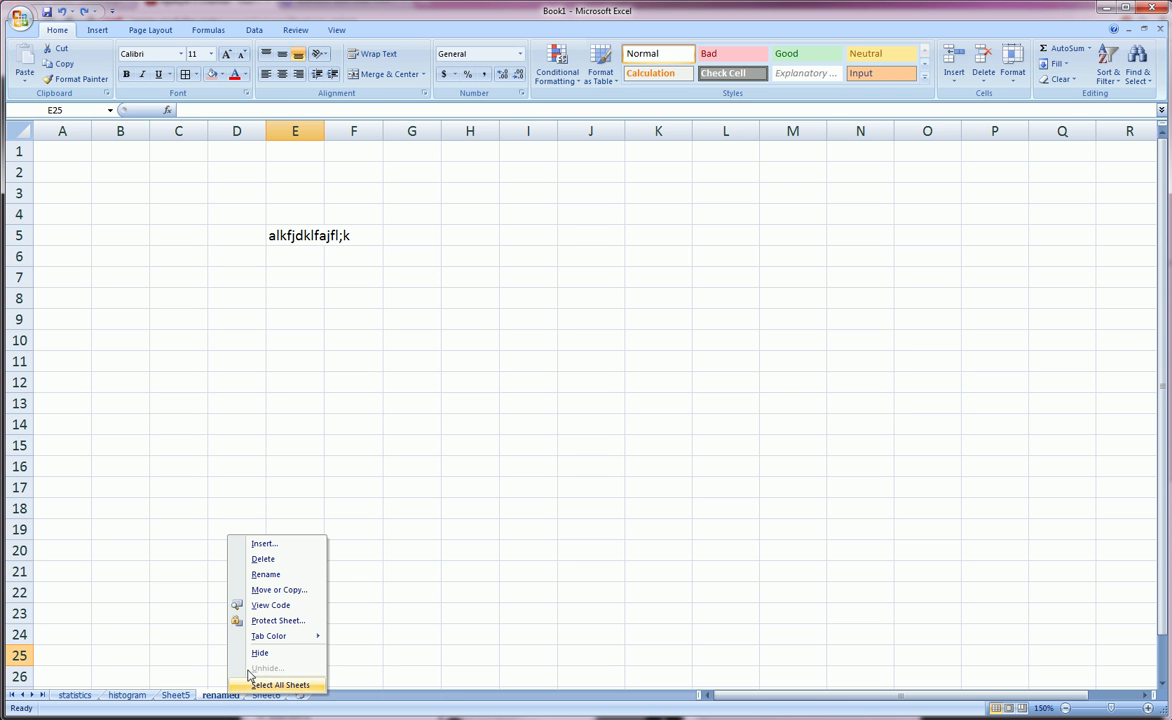
pyautogui.moveTo(298, 636)
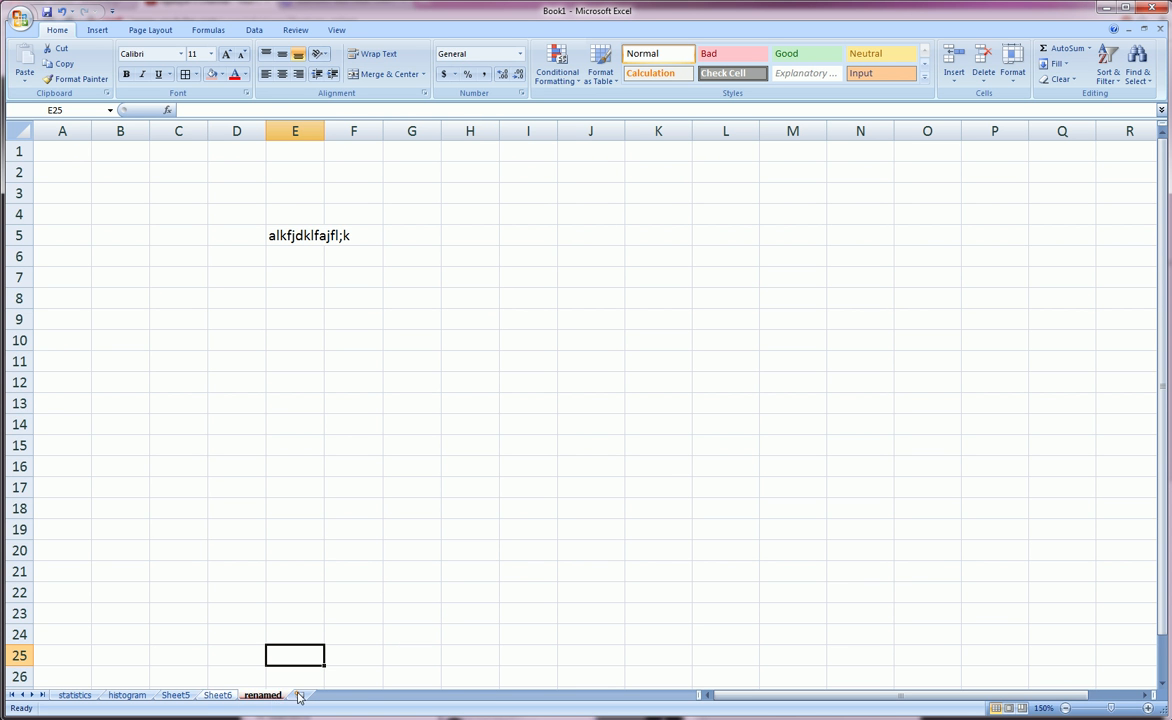
pyautogui.rightClick(262, 694)
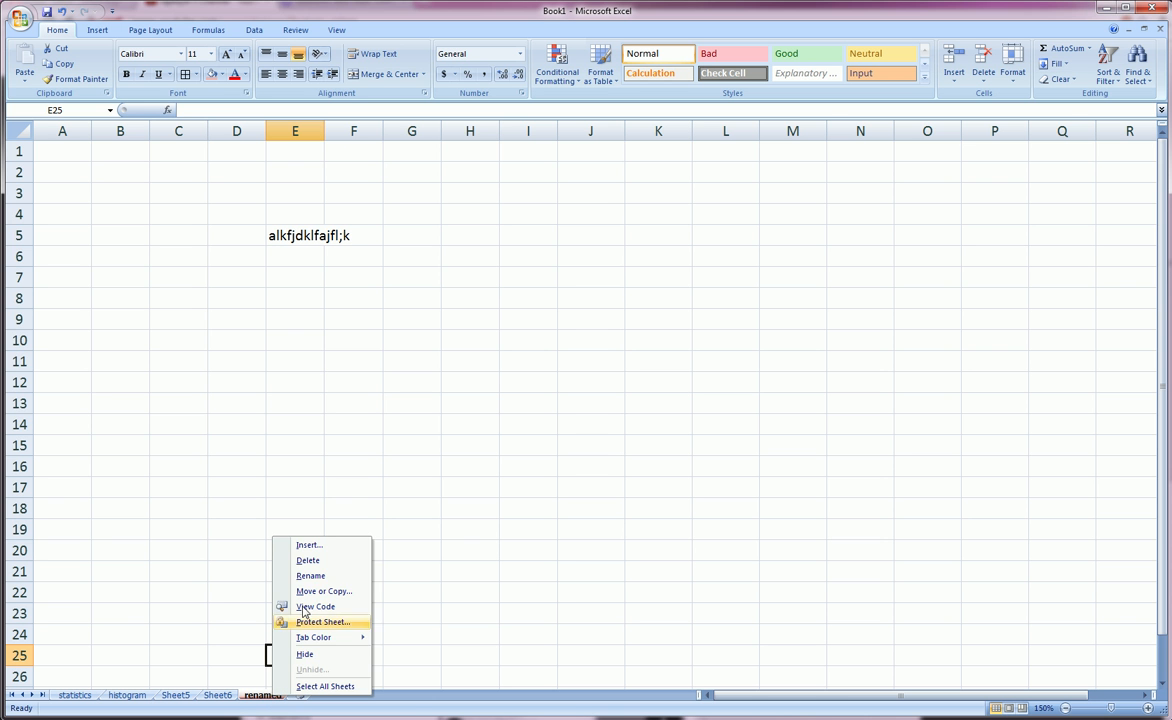
pyautogui.click(307, 560)
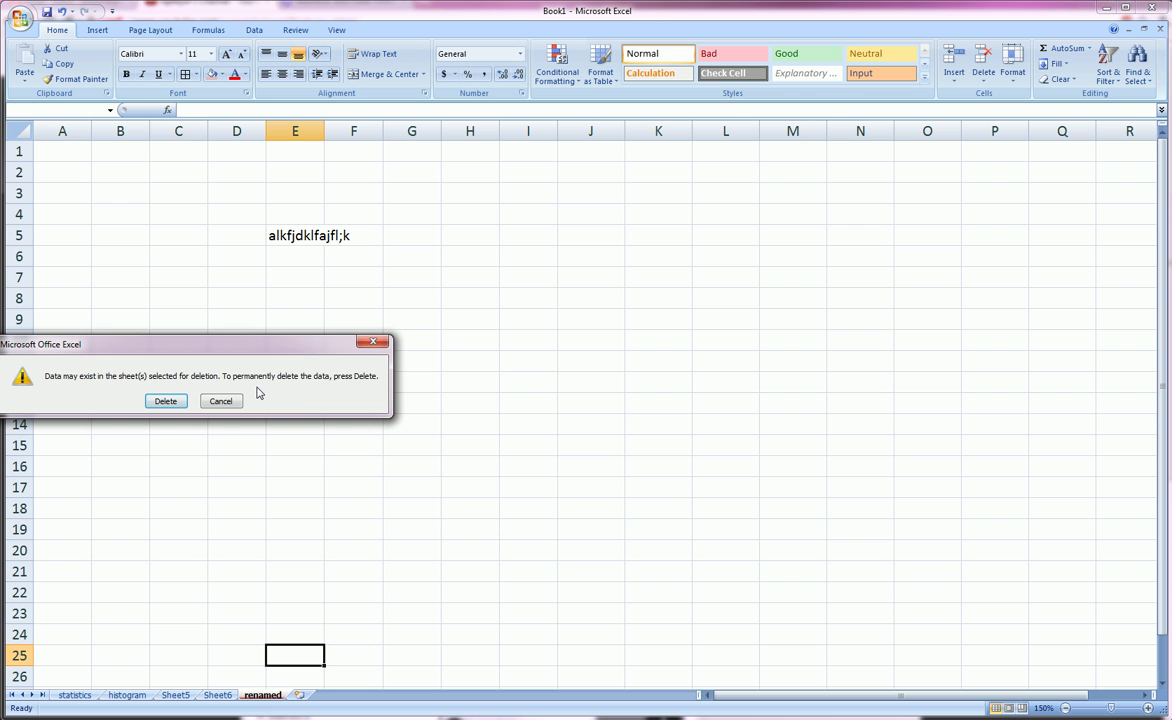
pyautogui.click(221, 401)
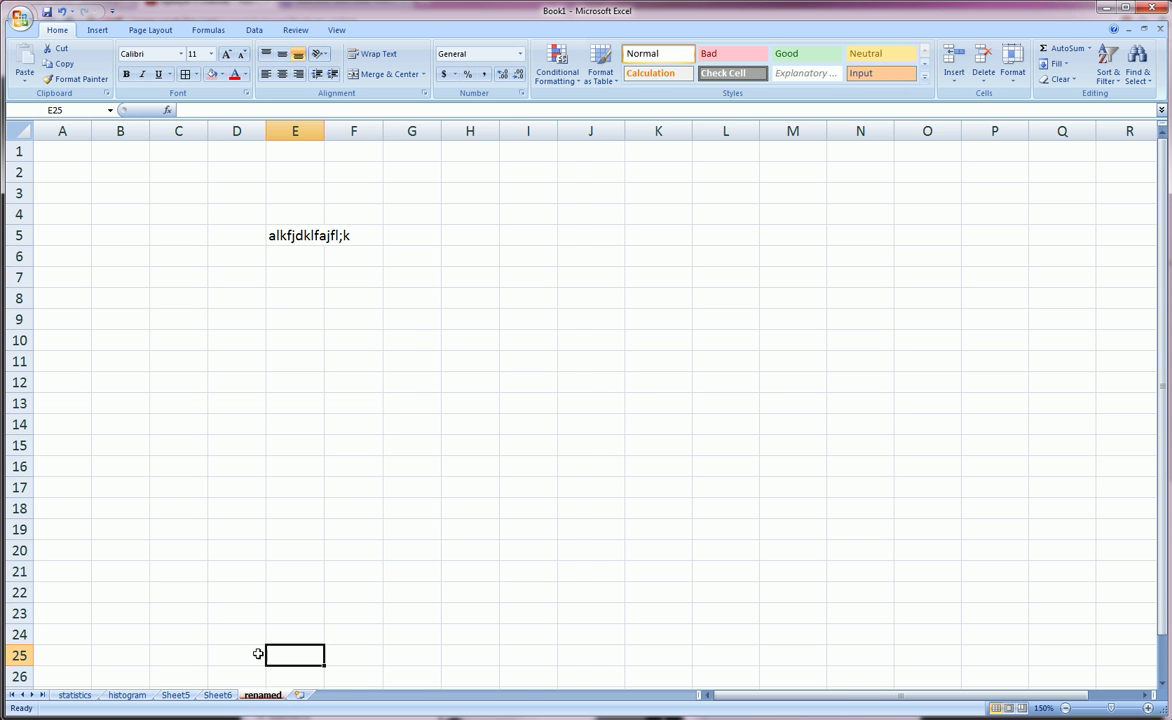
pyautogui.moveTo(245, 699)
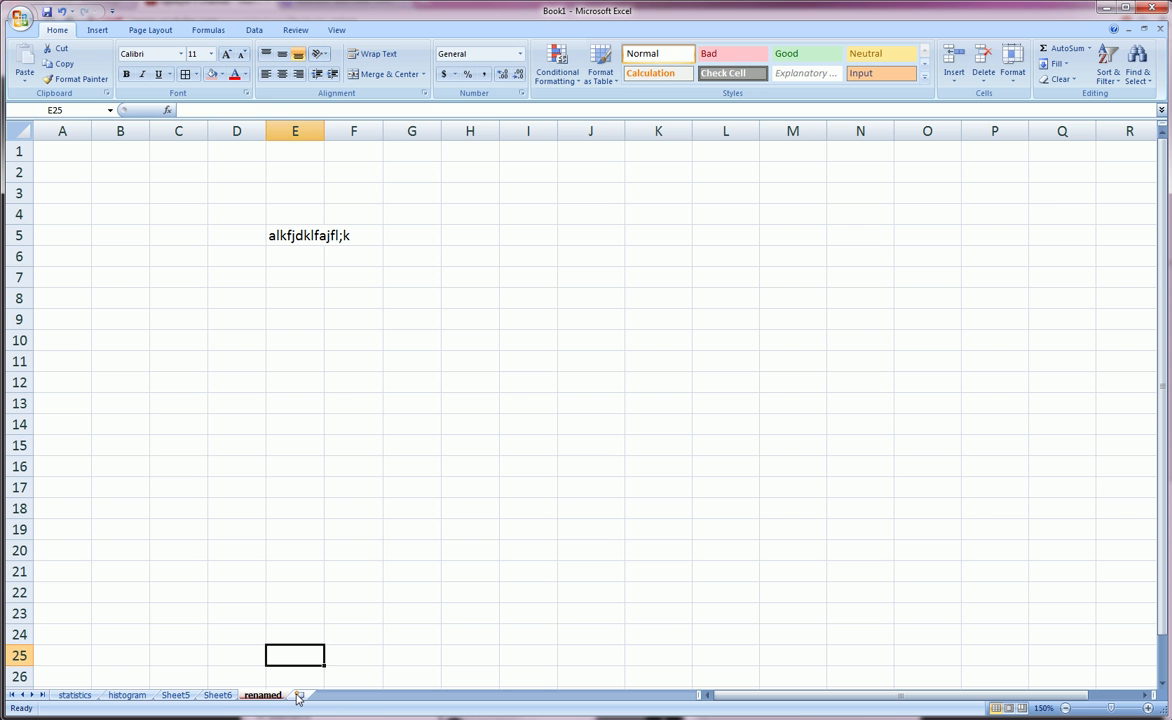
pyautogui.moveTo(300, 695)
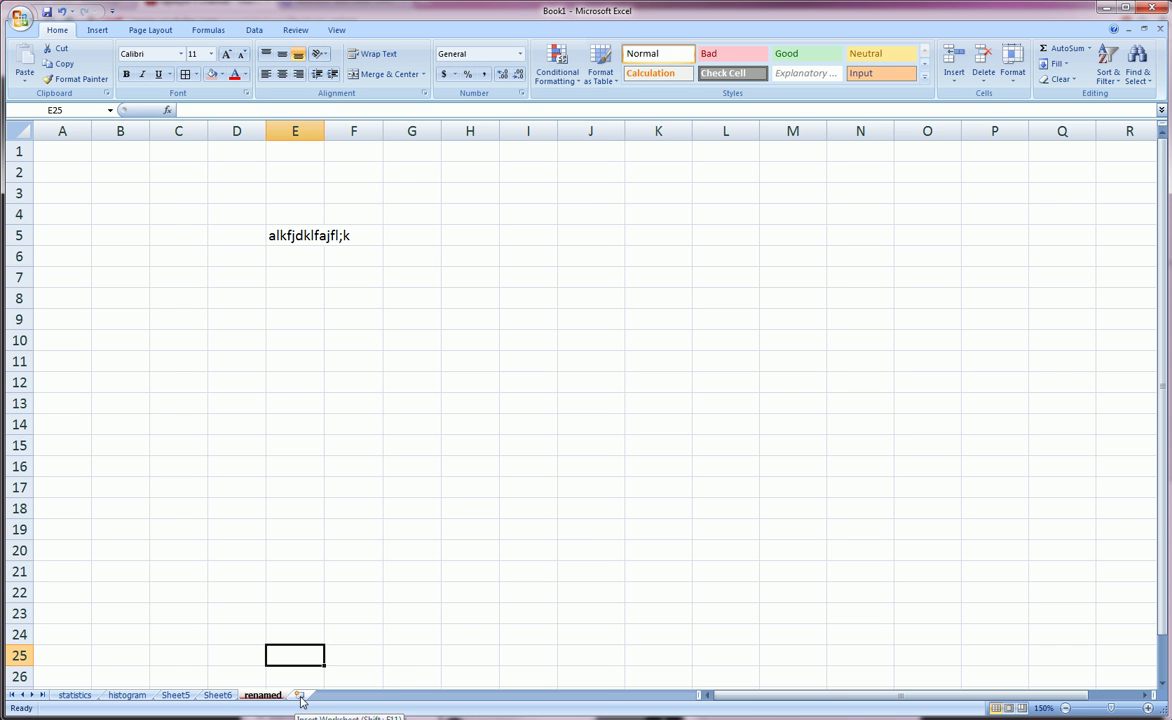
# Add a new worksheet, Sheet8, after the 'renamed' sheet.
pyautogui.click(300, 694)
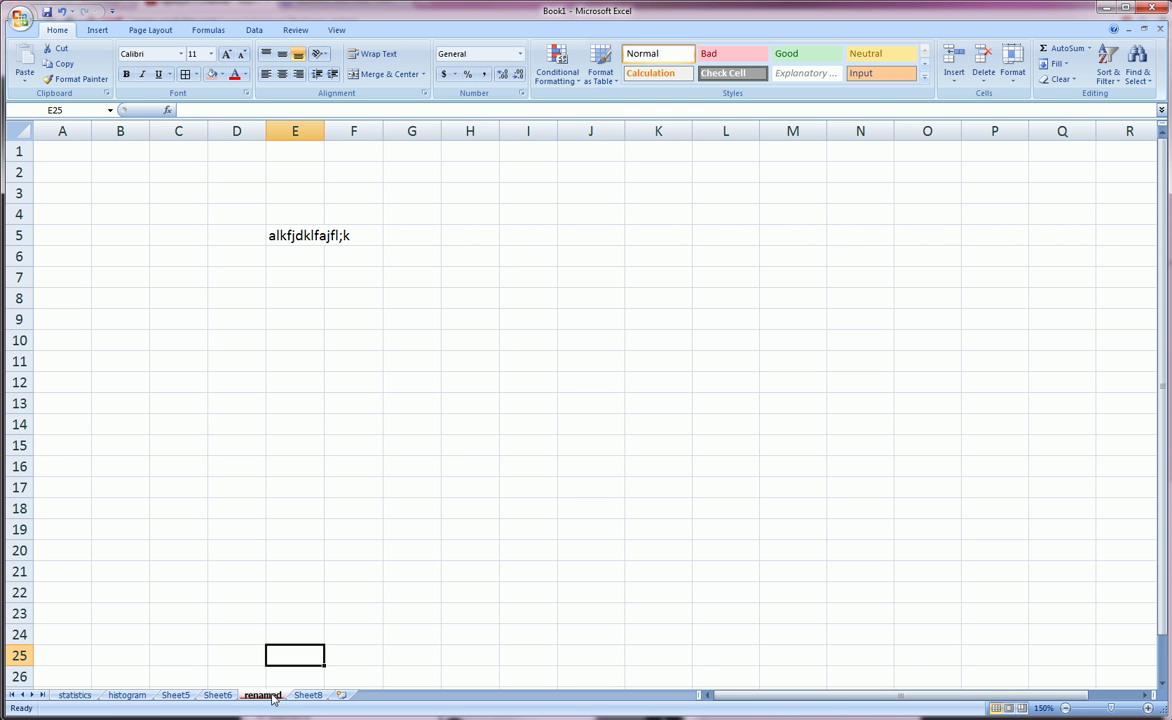
pyautogui.moveTo(803, 333)
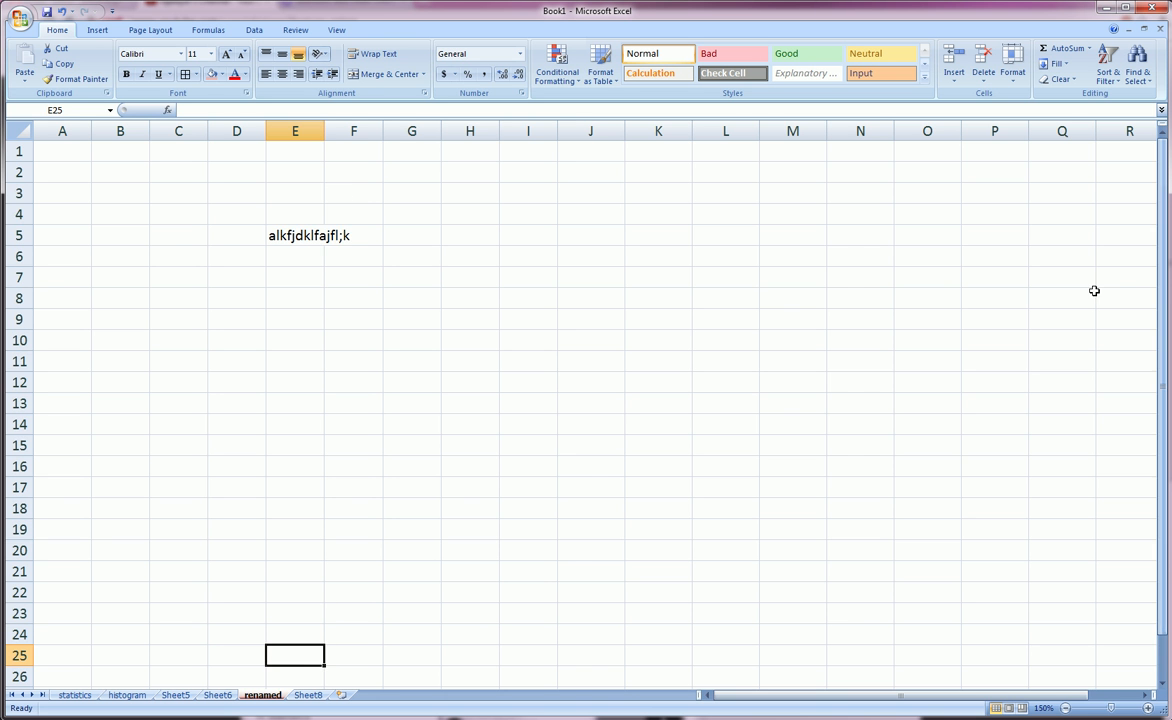
pyautogui.moveTo(834, 677)
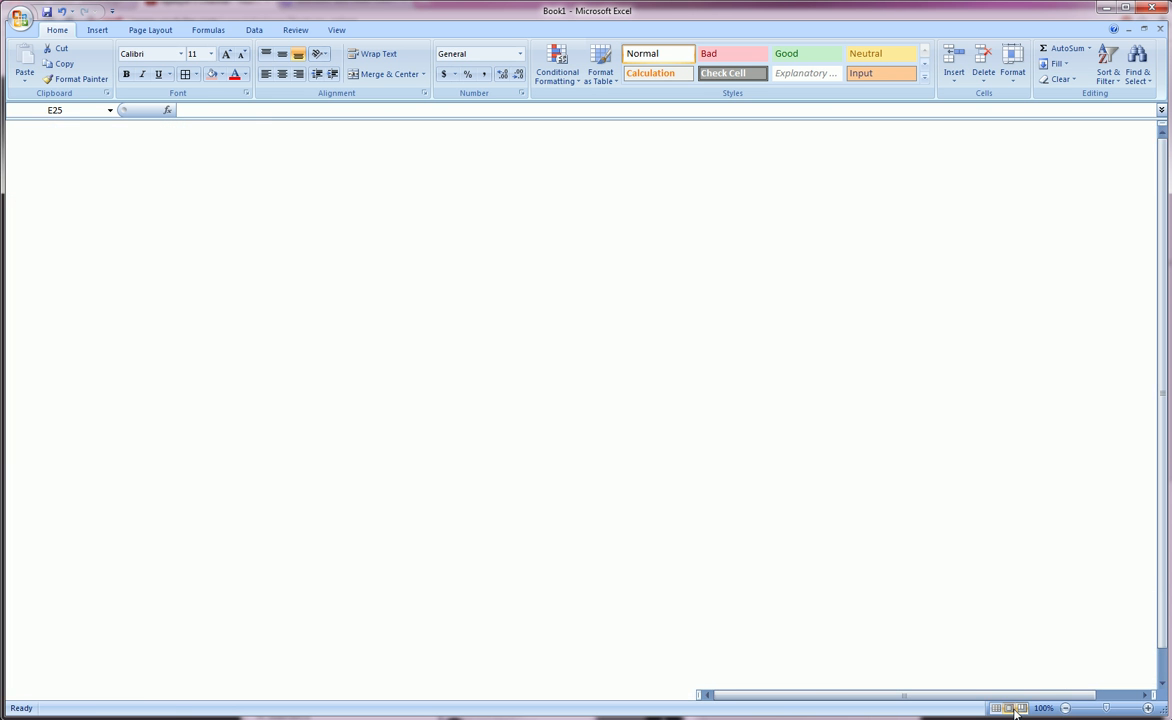
# Switch to Page Break Preview, return to Normal view, and select D9.
pyautogui.click(1015, 708)
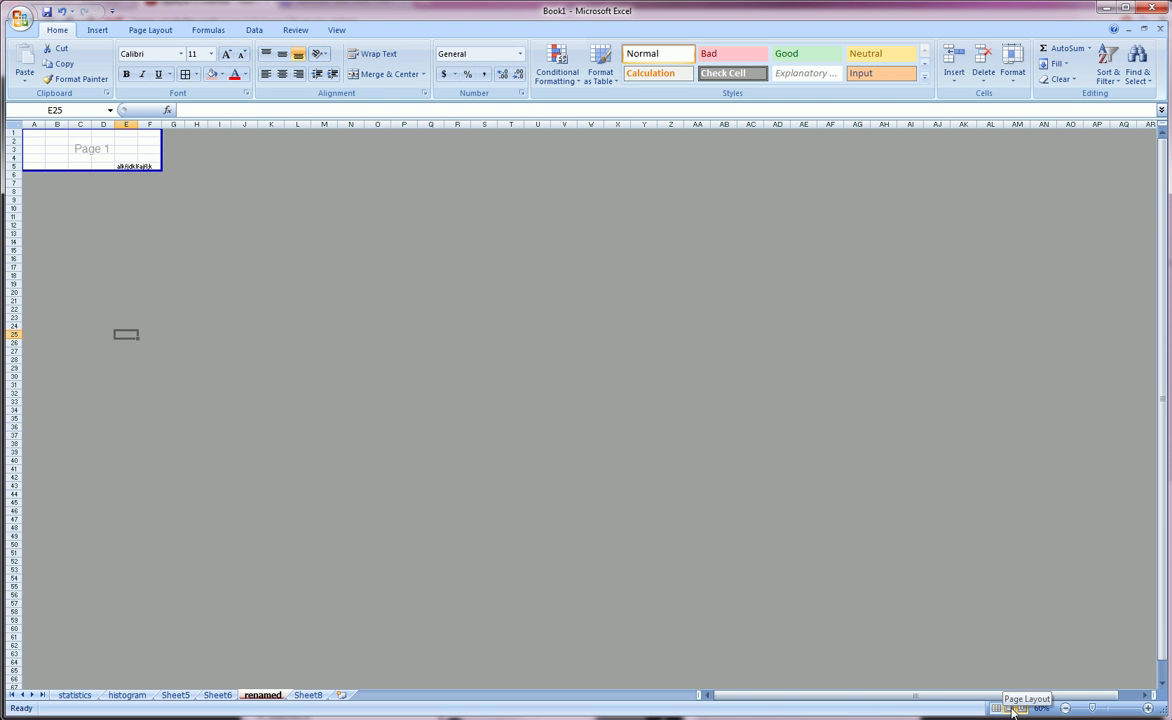
pyautogui.click(1012, 708)
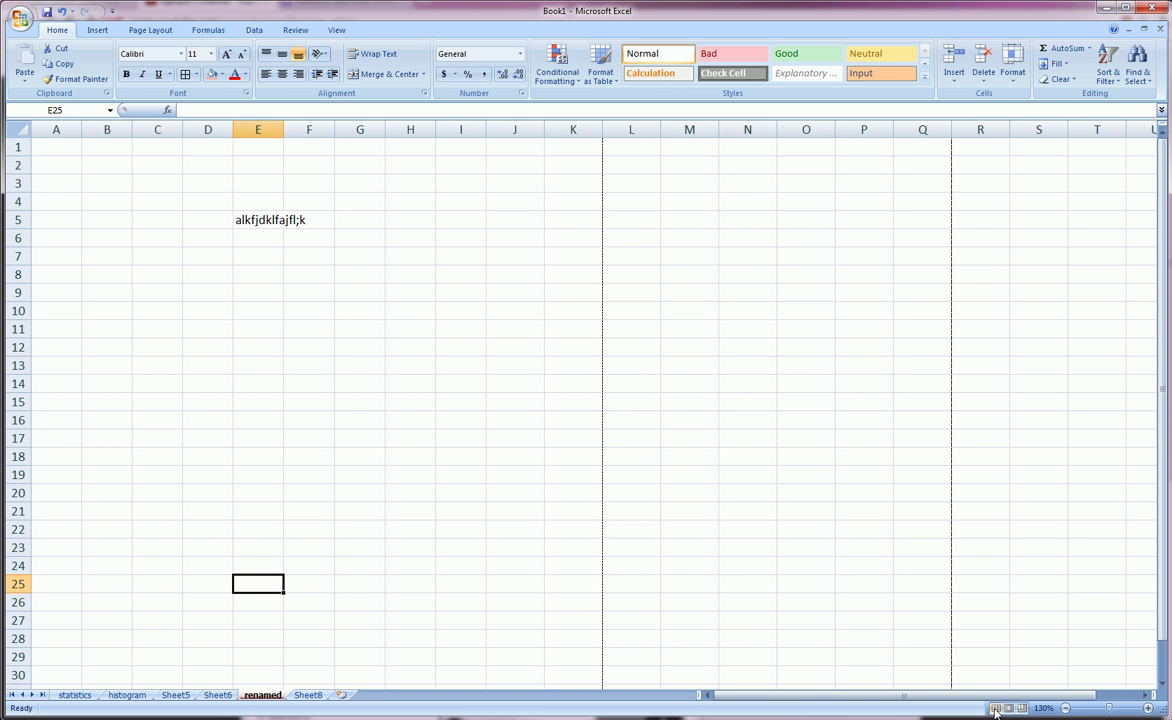
pyautogui.click(207, 292)
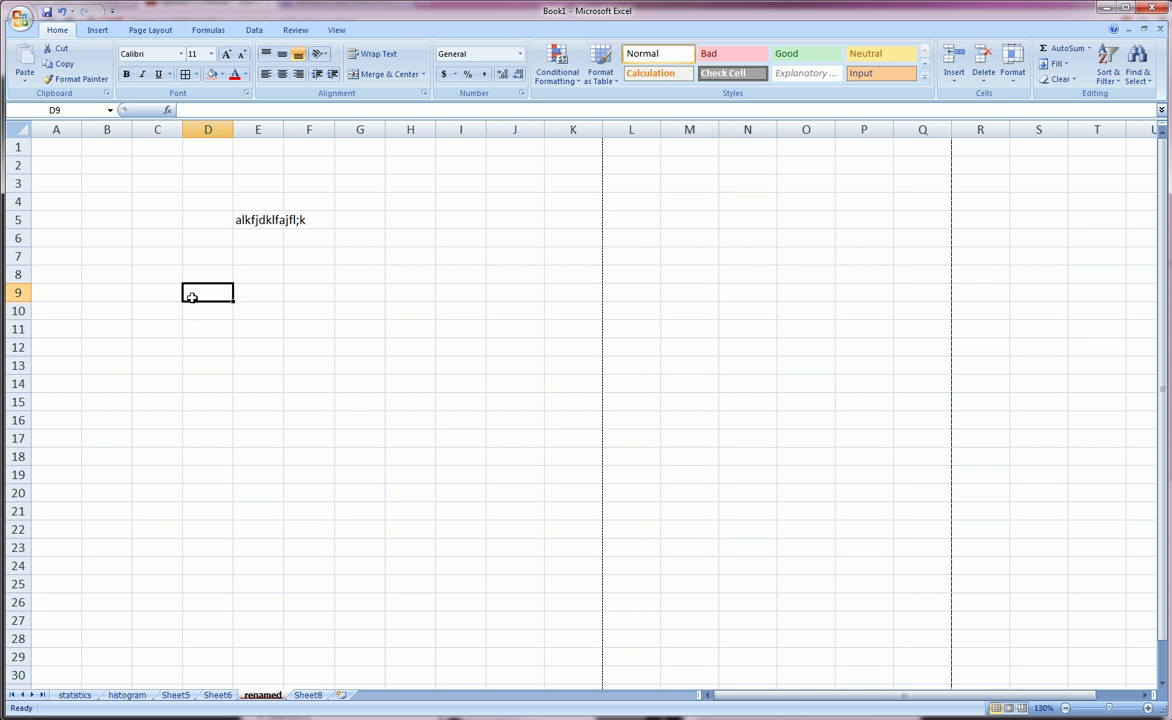